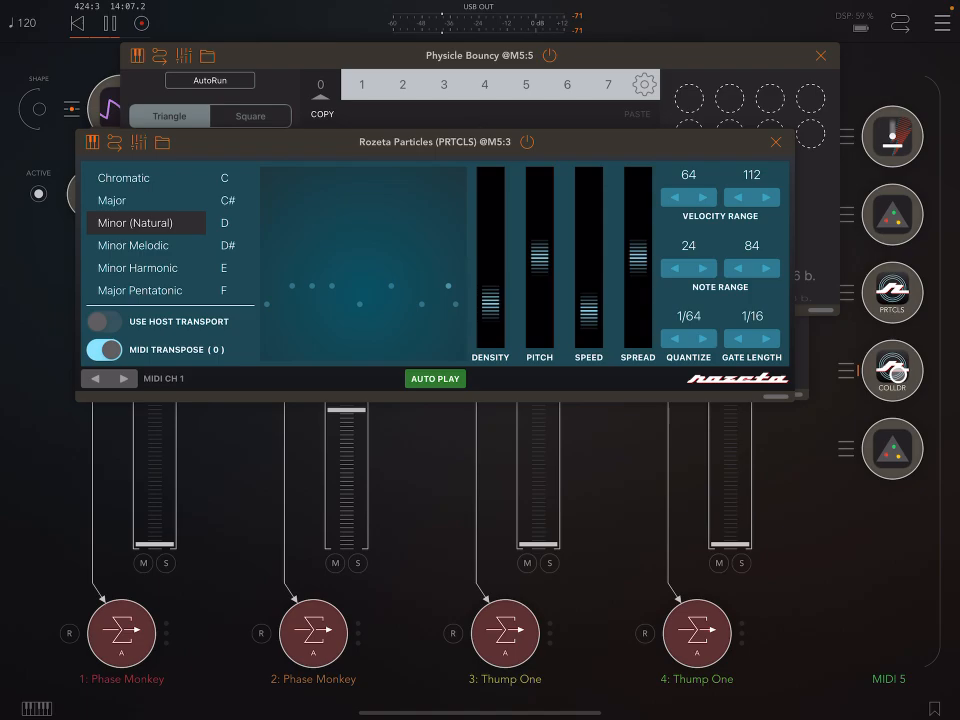
Close the open plugin windows, ending with MF-105S MuRF, to return to the mixer
left_click(892, 368)
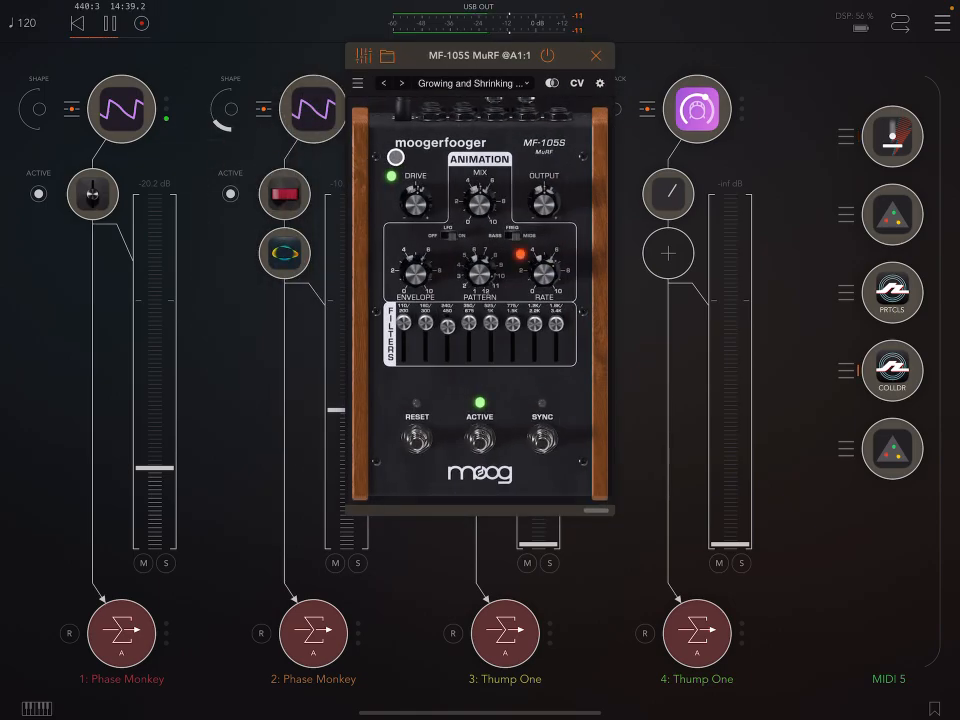
left_click(596, 56)
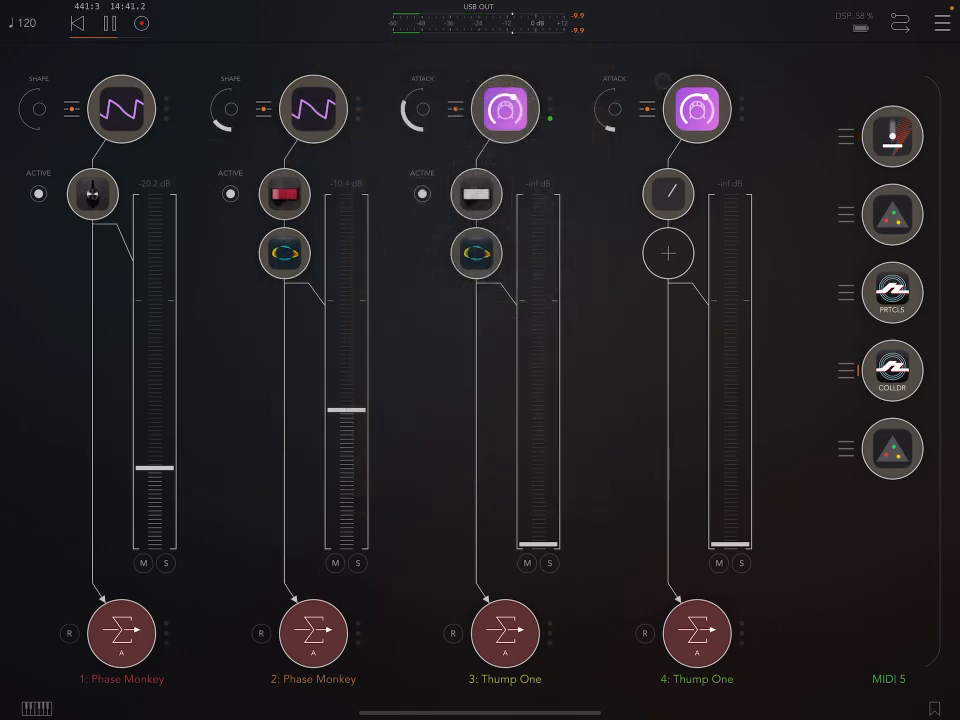
Raise a Thump One channel fader and close the True Pan and MF-104S Delay windows
left_click_drag(156, 464, 156, 436)
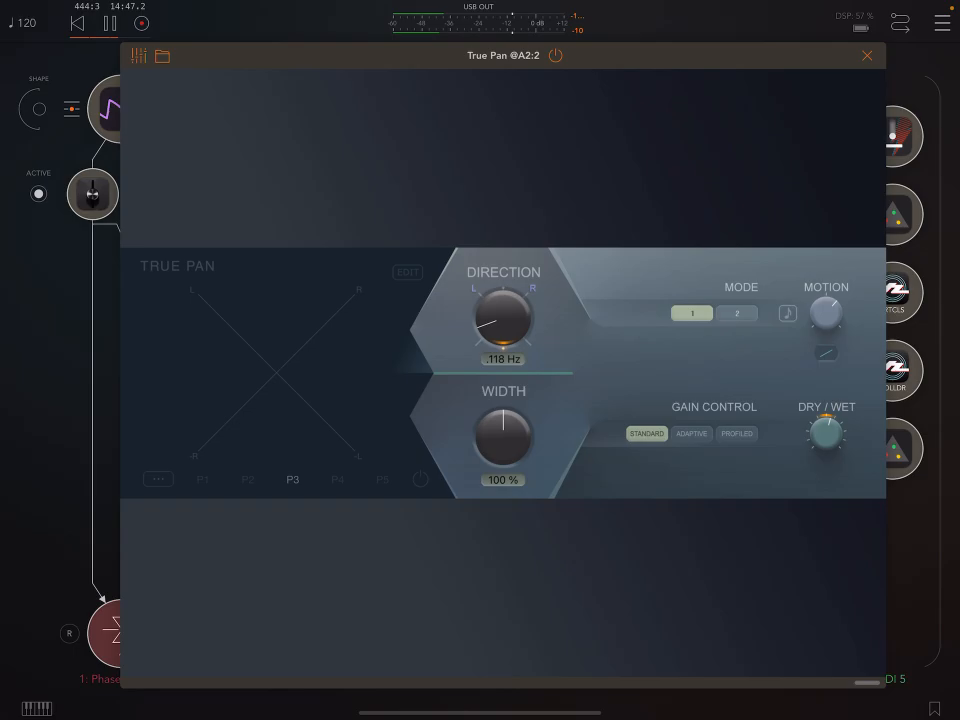
left_click(868, 56)
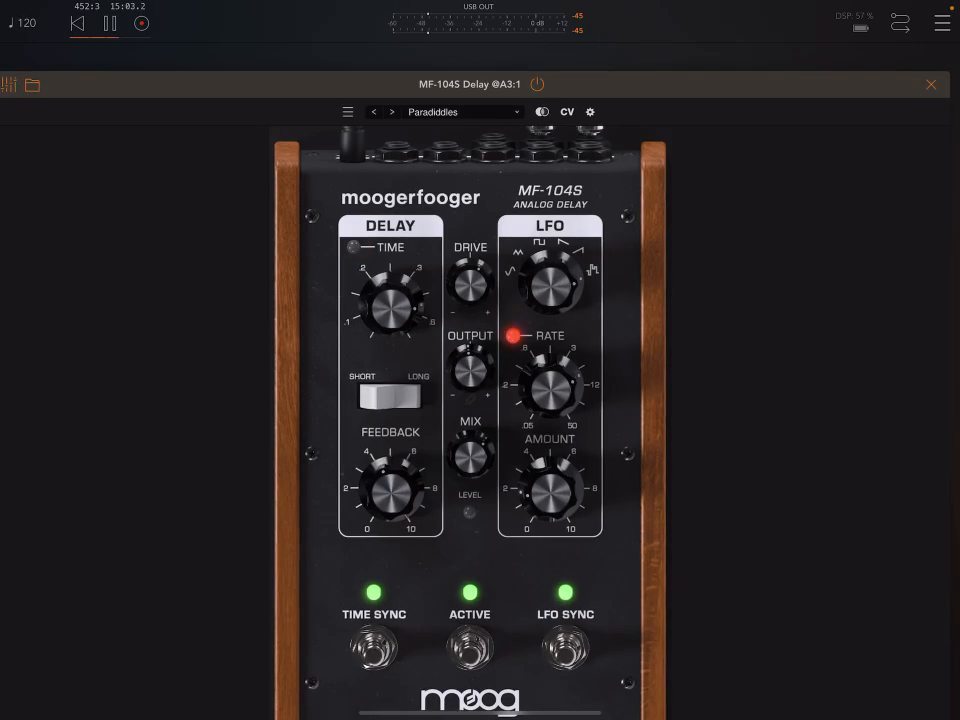
left_click(932, 84)
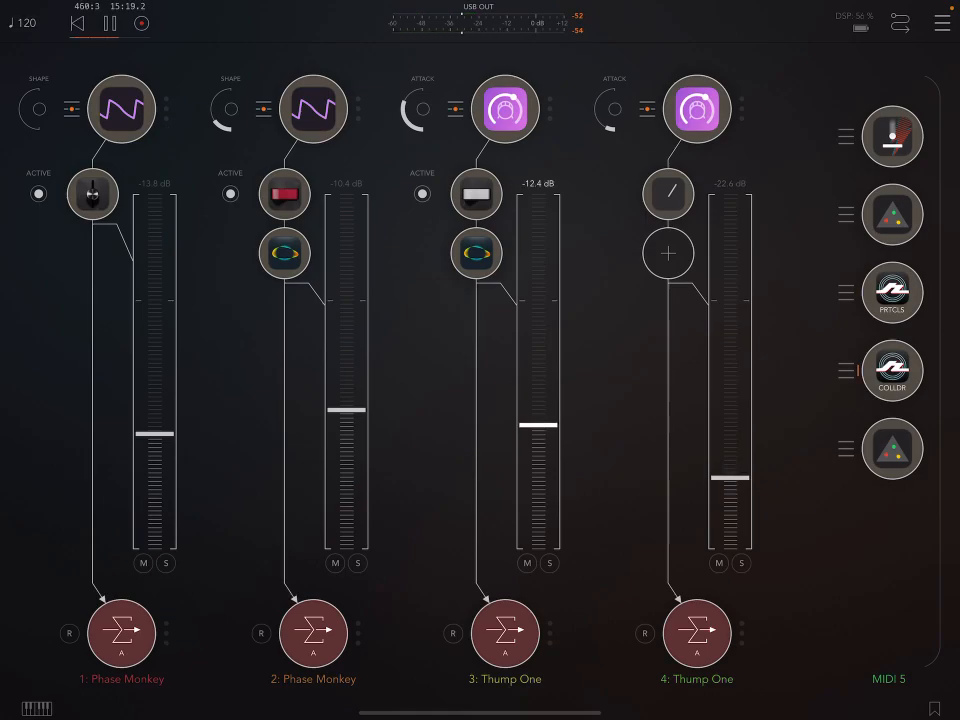
Bring up the BounceBud MIDI generator window from its node on the MIDI channel
left_click_drag(528, 420, 528, 382)
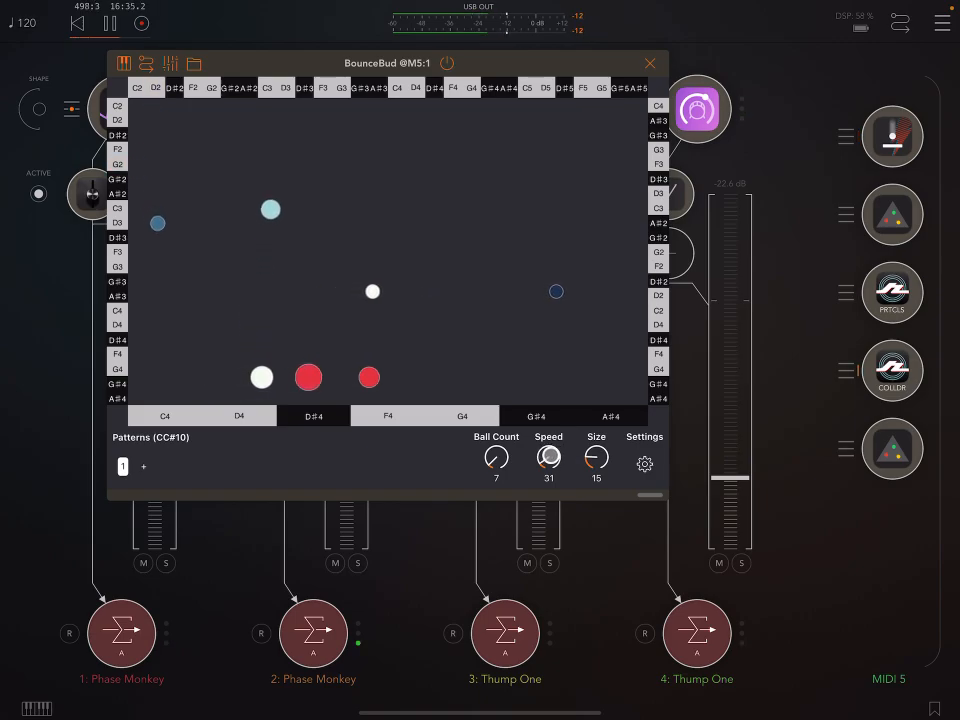
Enlarge the balls to size 42, cut the ball count to three, and bring up BounceBud's settings
left_click_drag(596, 458, 596, 420)
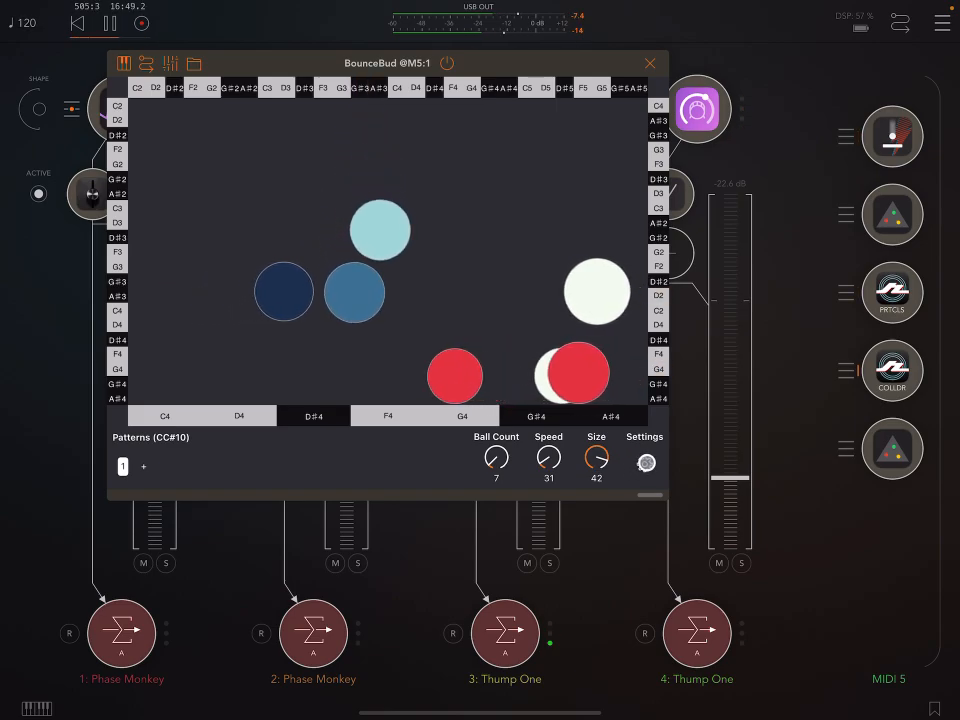
left_click(644, 462)
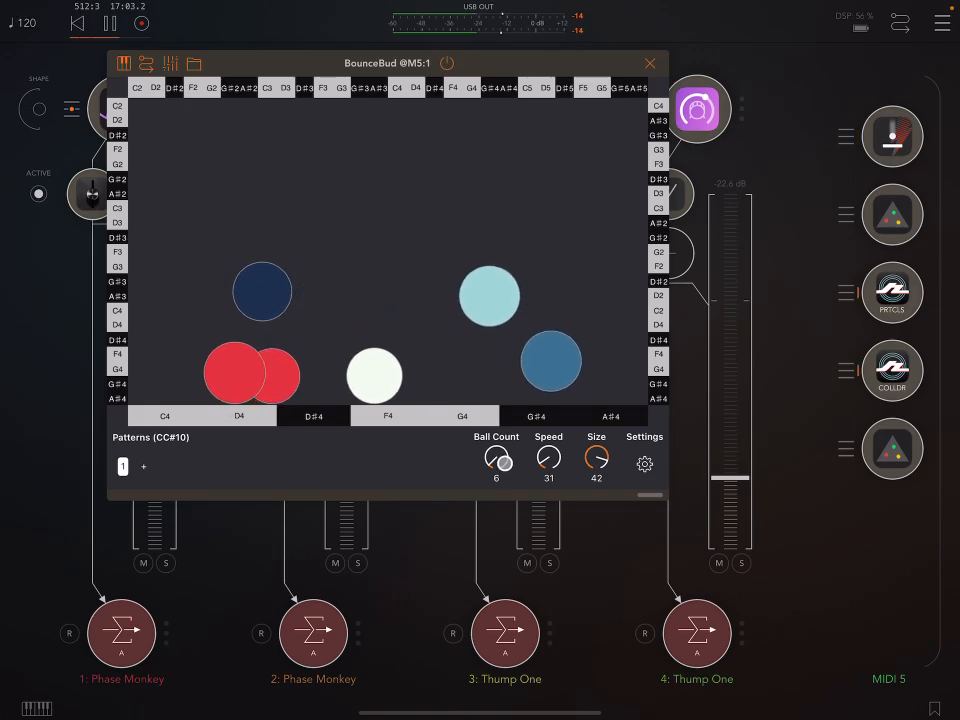
left_click_drag(496, 456, 496, 476)
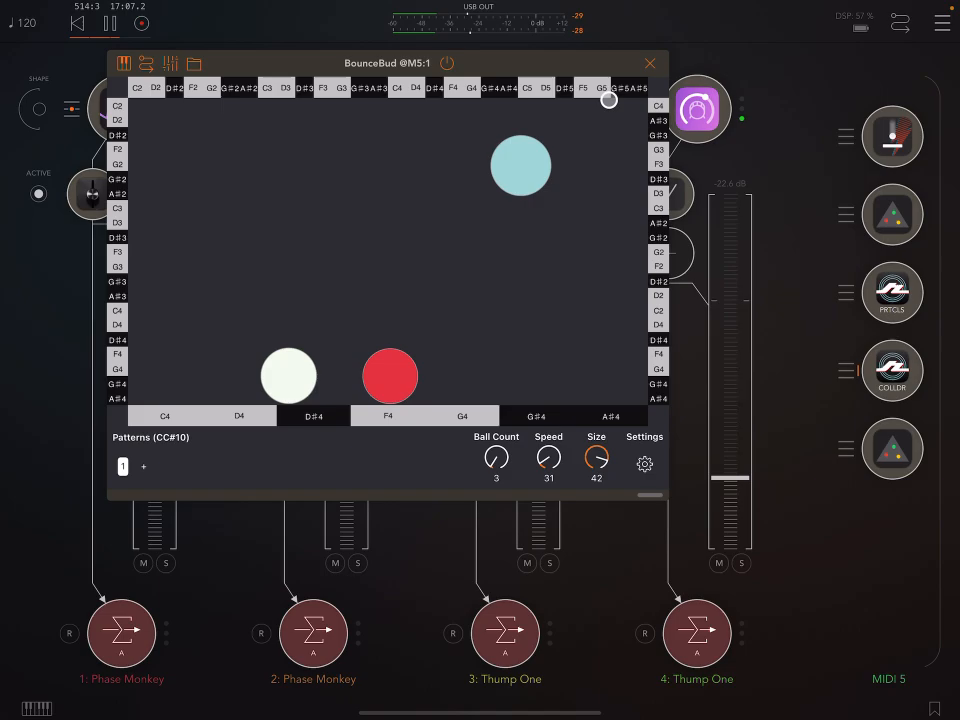
left_click(644, 464)
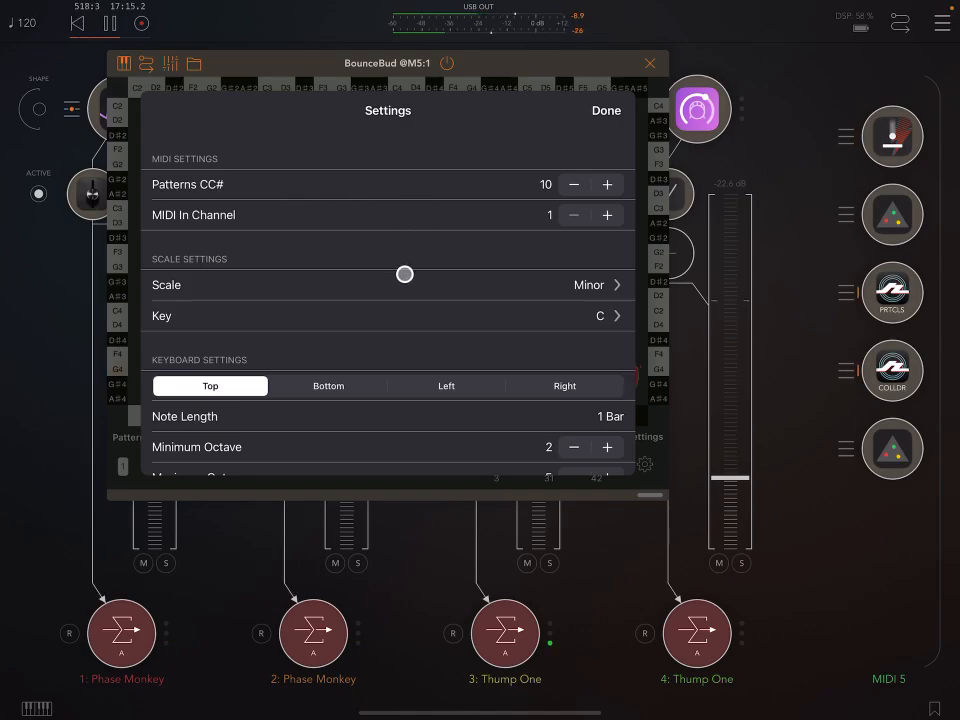
Centre the BounceBud window and browse the scale list, leaving C Minor unchanged
scroll("down", 3)
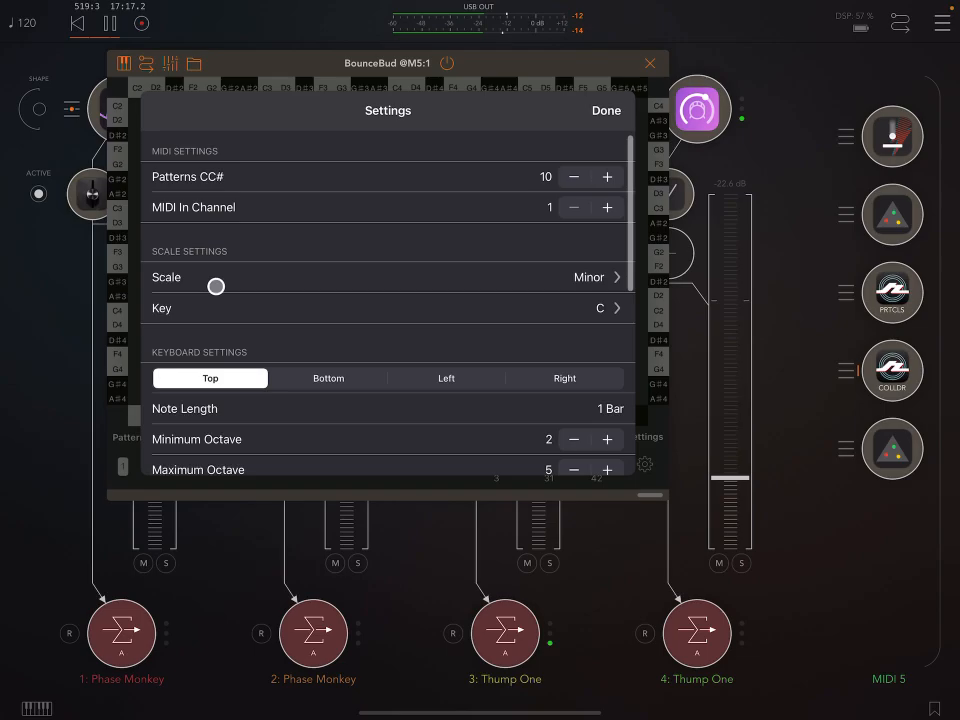
left_click_drag(216, 286, 308, 272)
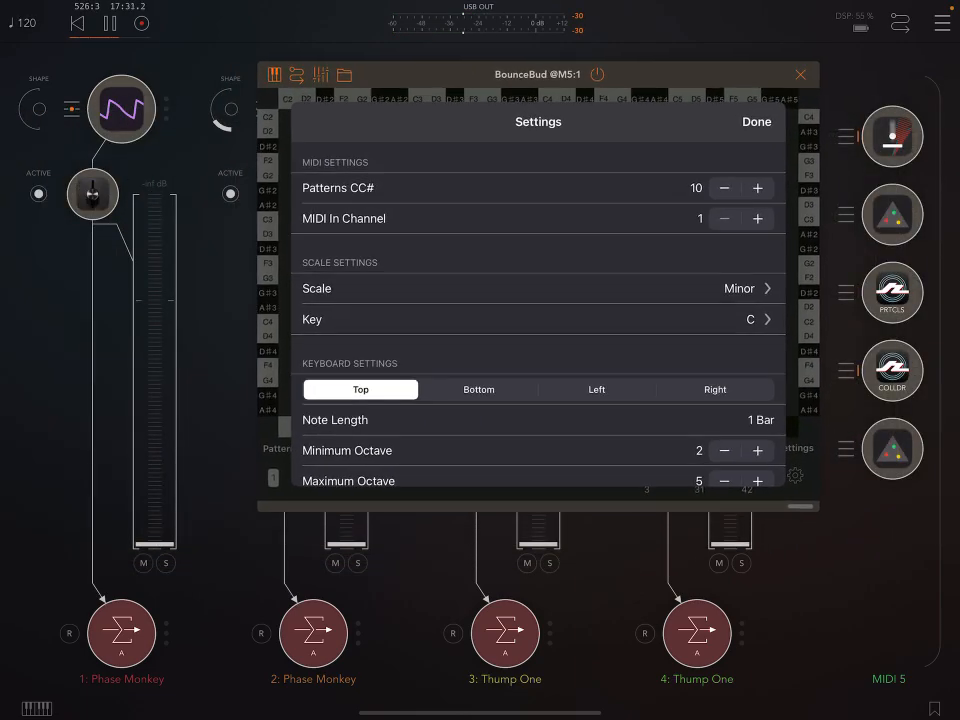
left_click(538, 288)
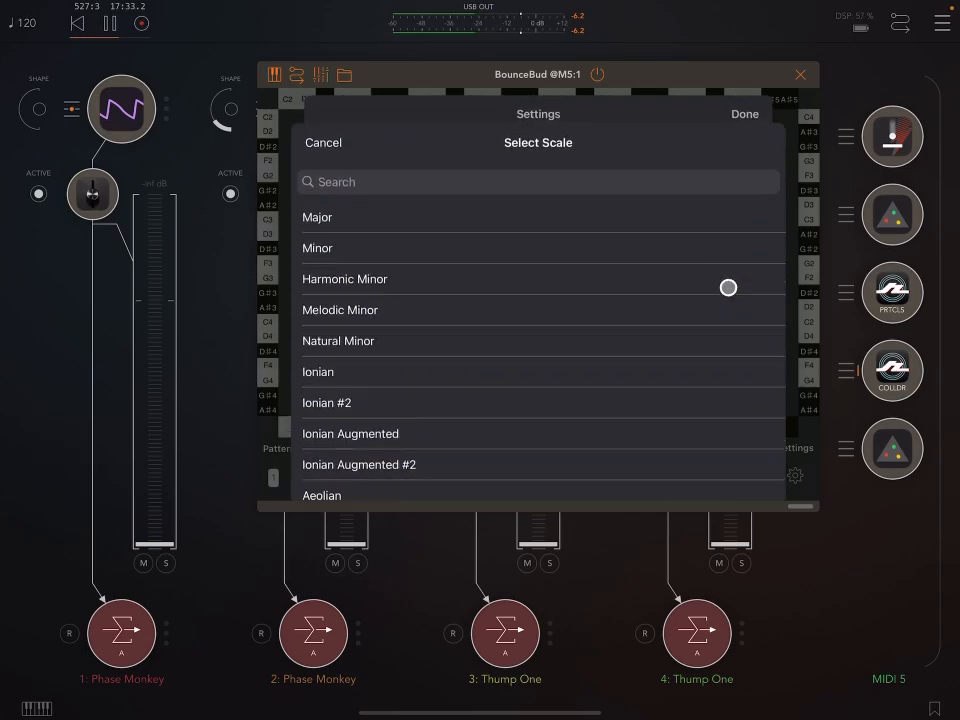
scroll("down", 3)
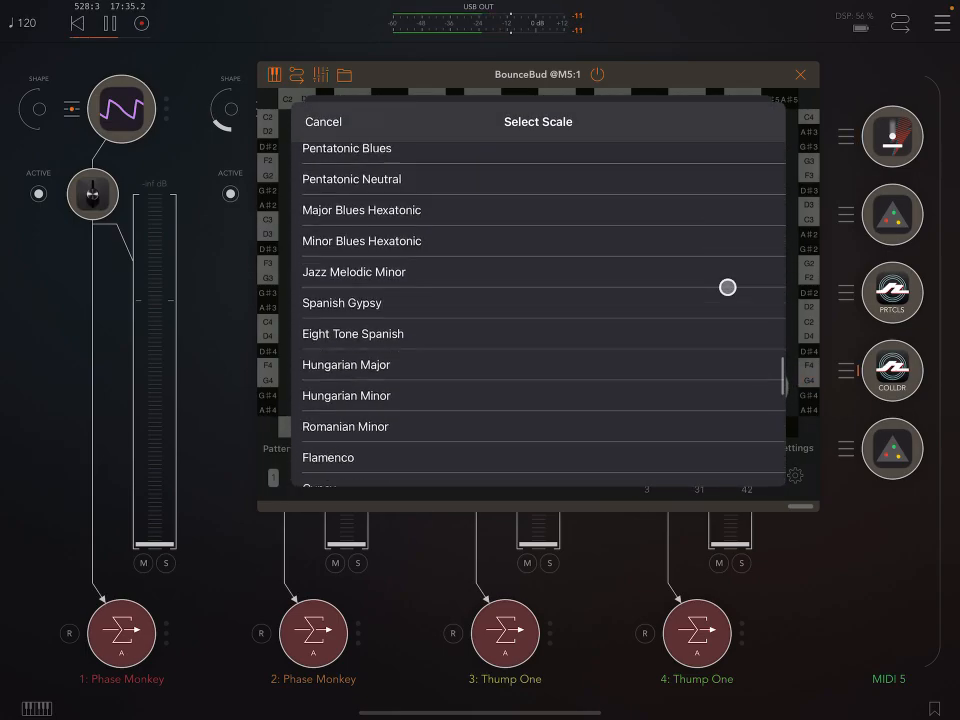
scroll("down", 3)
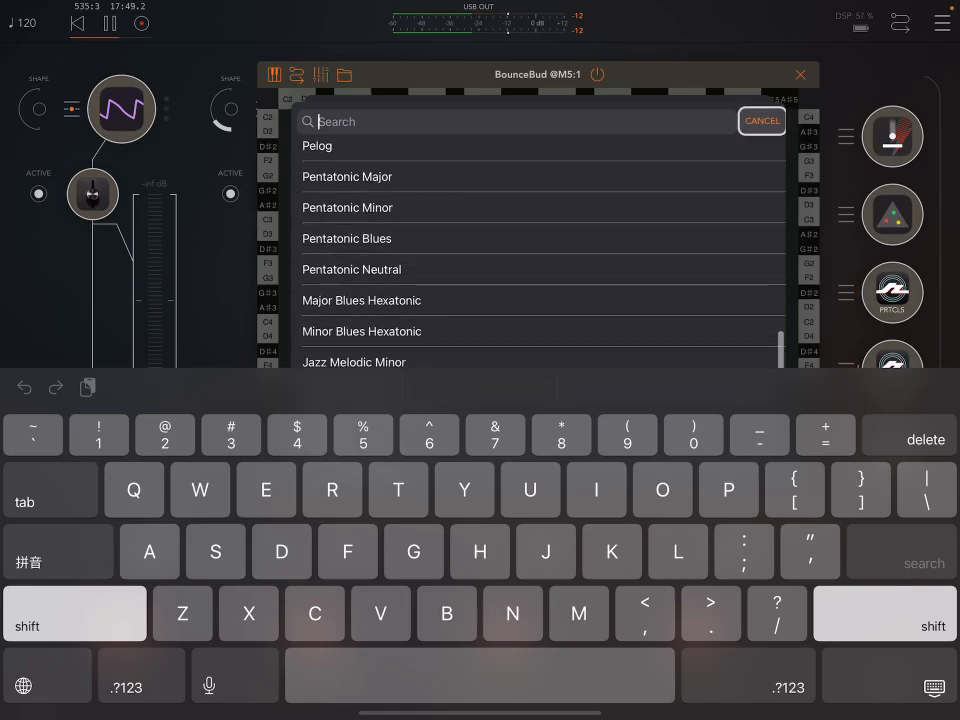
scroll("down", 3)
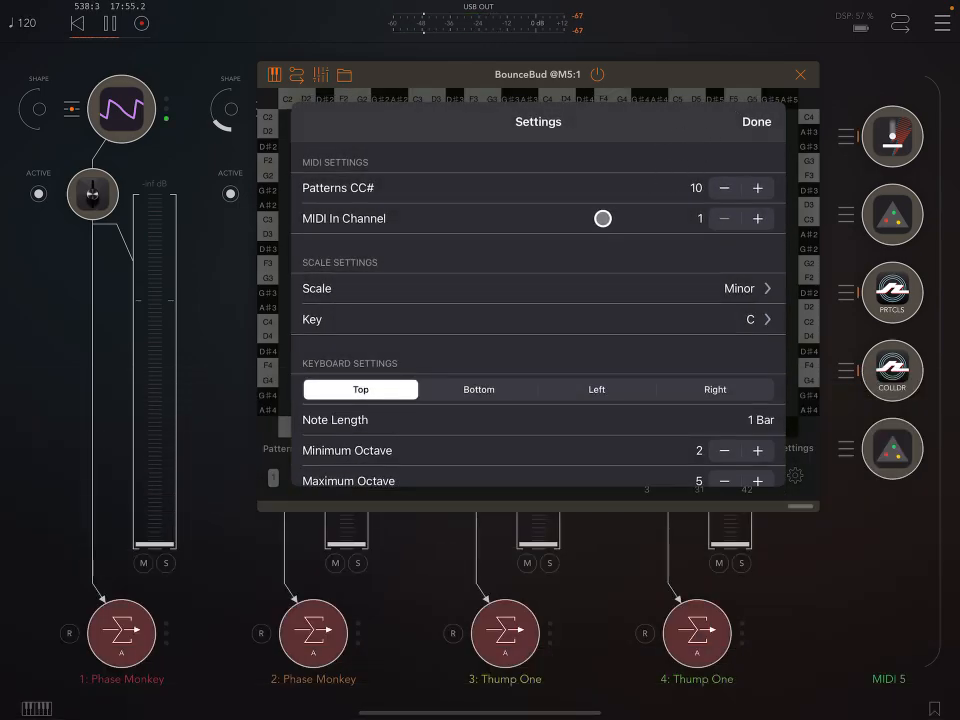
Review the Right, Bottom and Top keyboard settings, Right keyboard on MIDI In Channel 4, Note Length 1/4
scroll("down", 3)
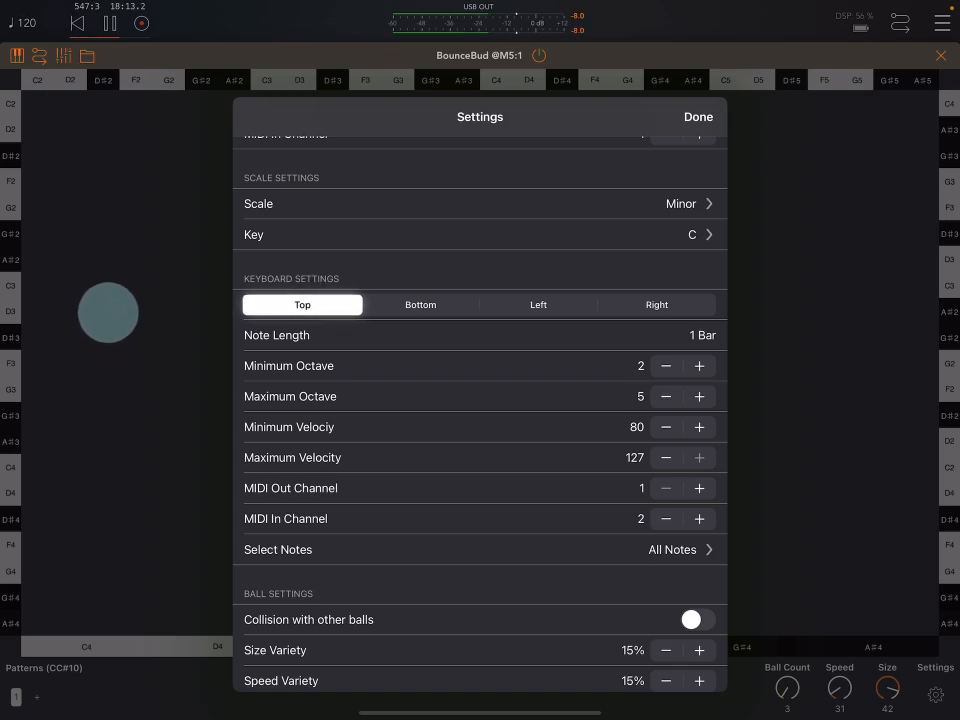
left_click(656, 304)
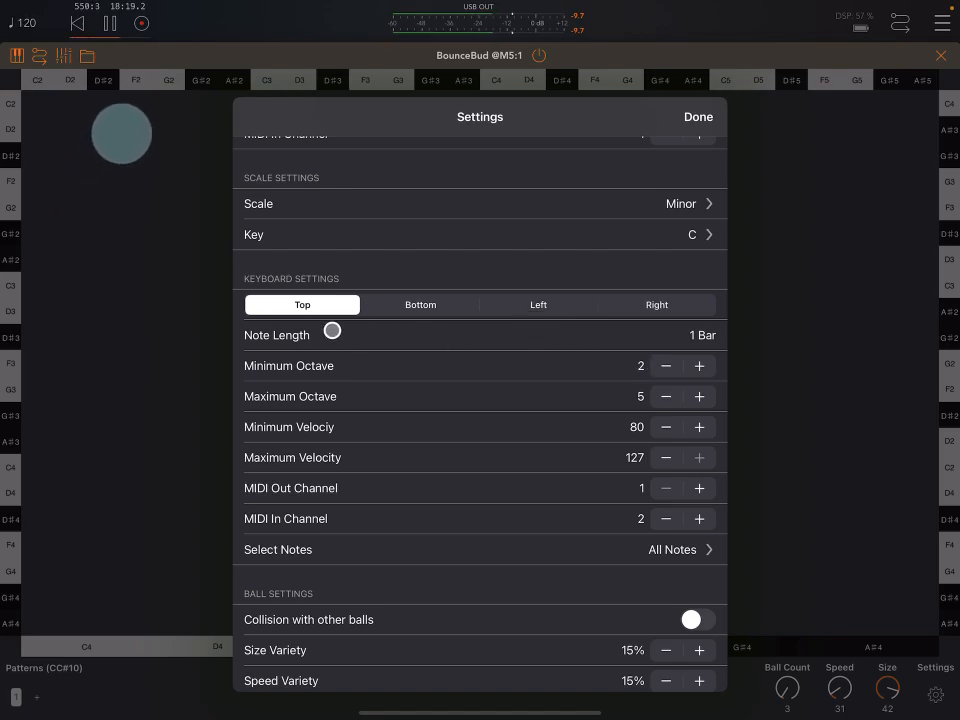
left_click(420, 304)
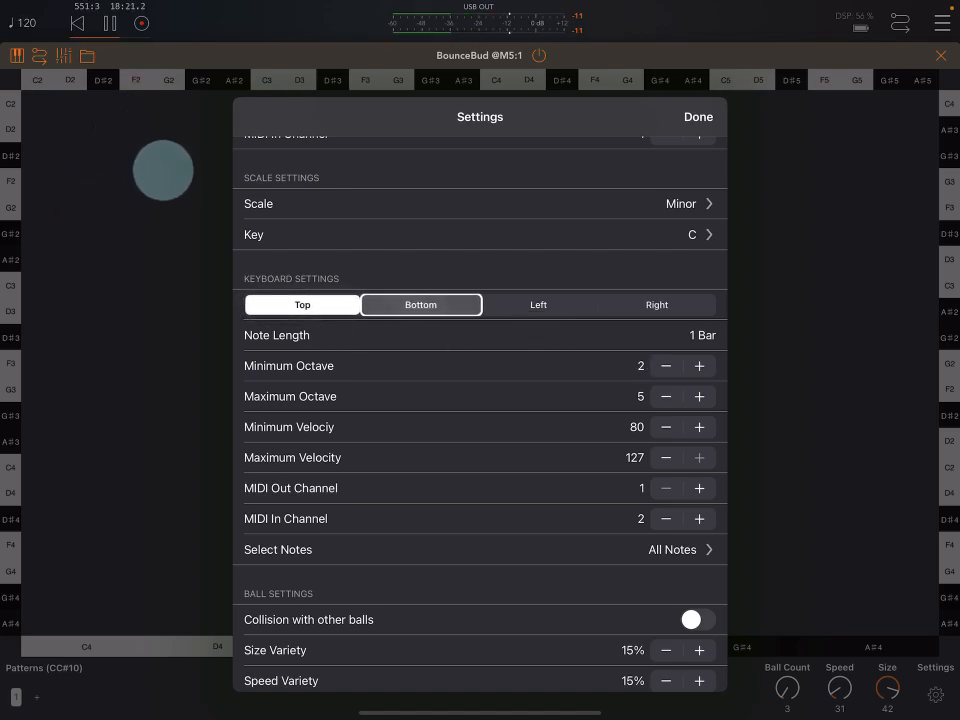
left_click(538, 304)
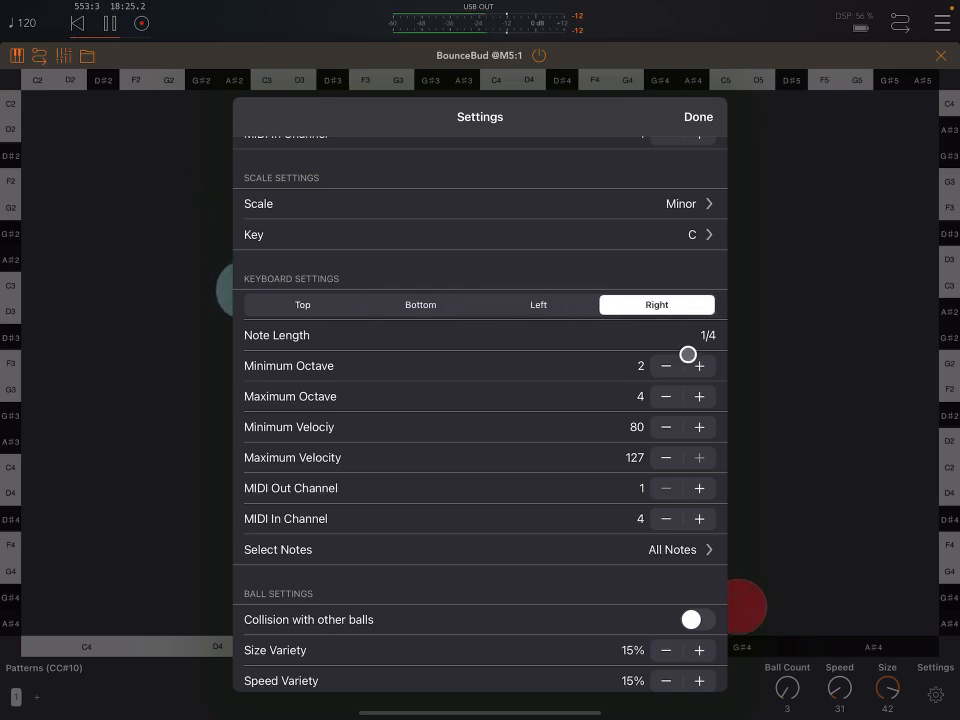
left_click(420, 304)
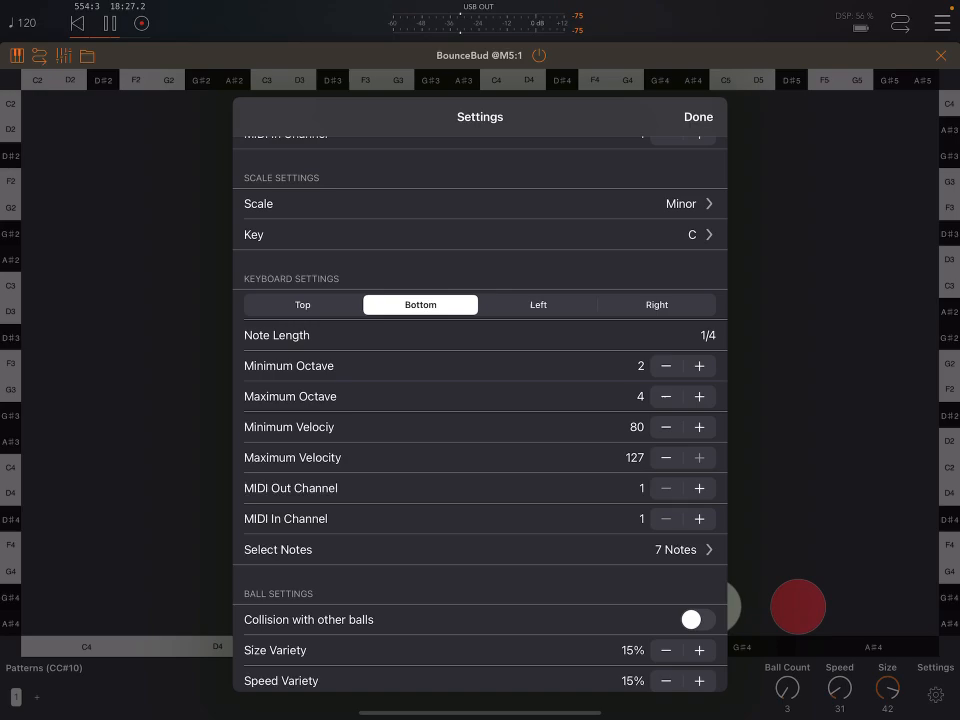
left_click(302, 304)
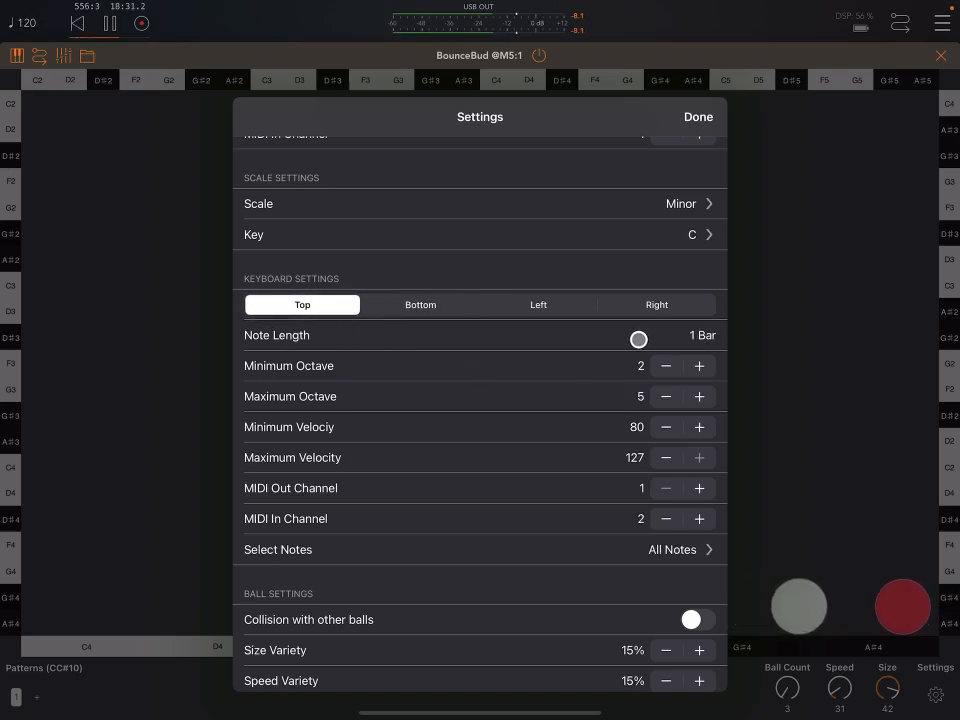
left_click(420, 304)
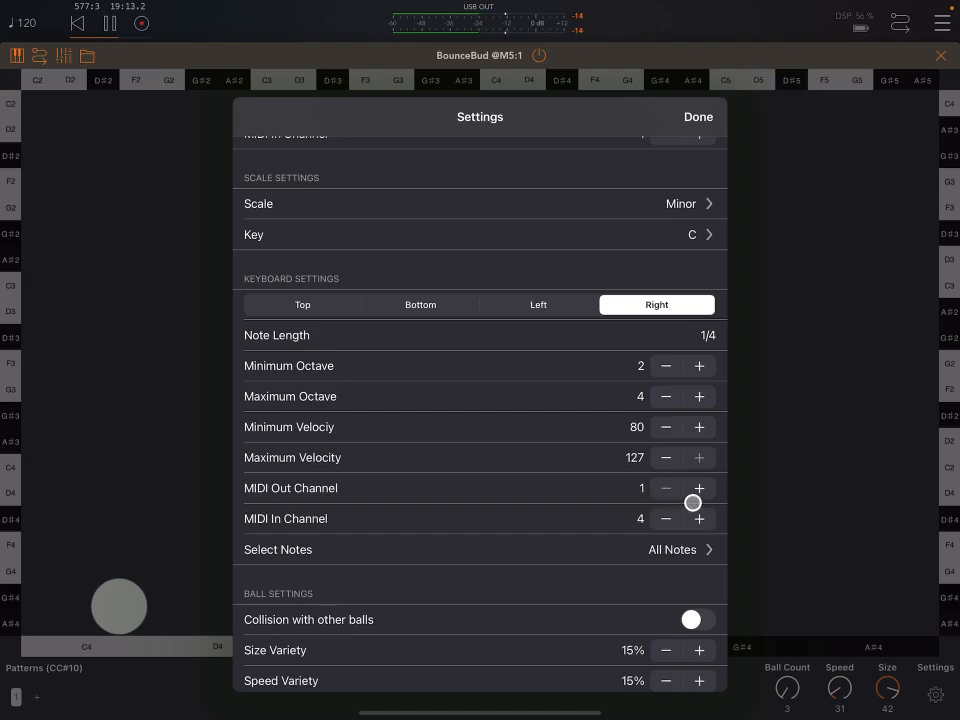
scroll("down", 3)
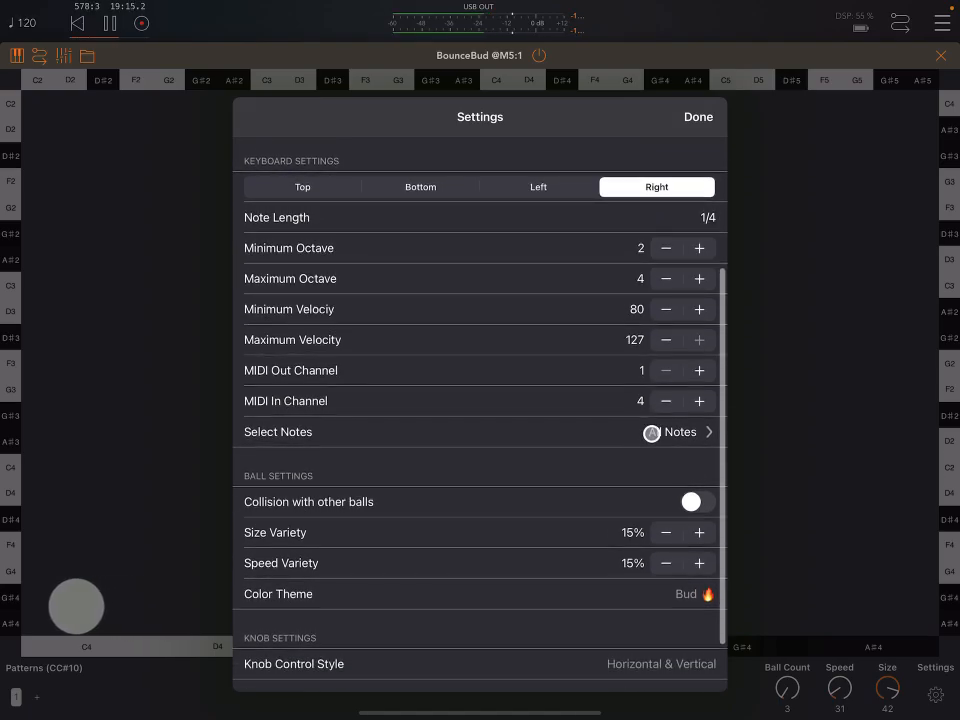
left_click(680, 432)
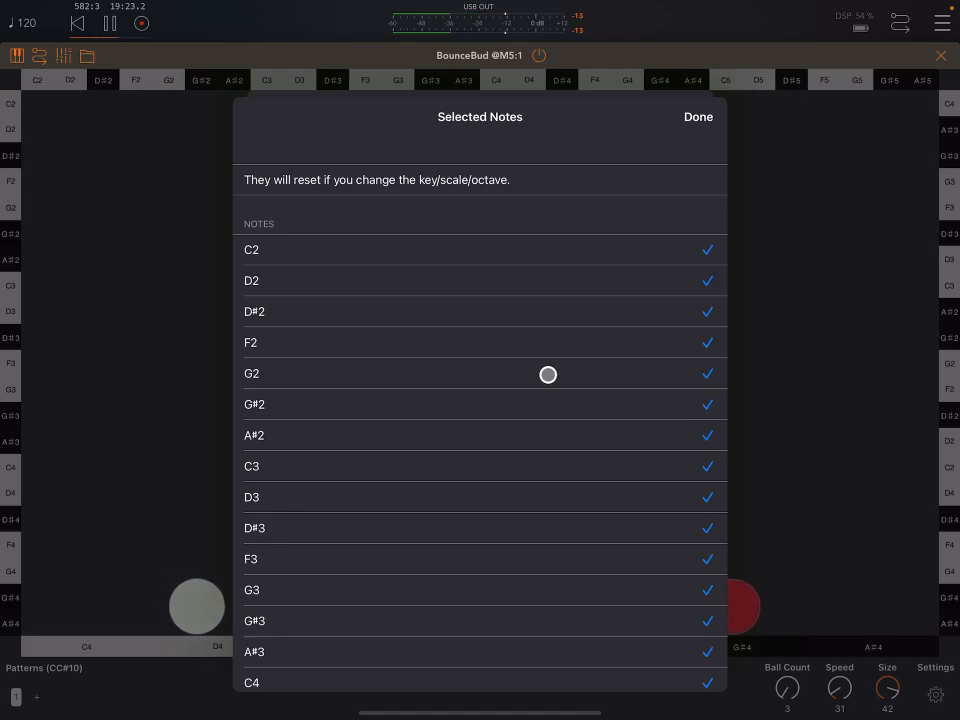
scroll("down", 3)
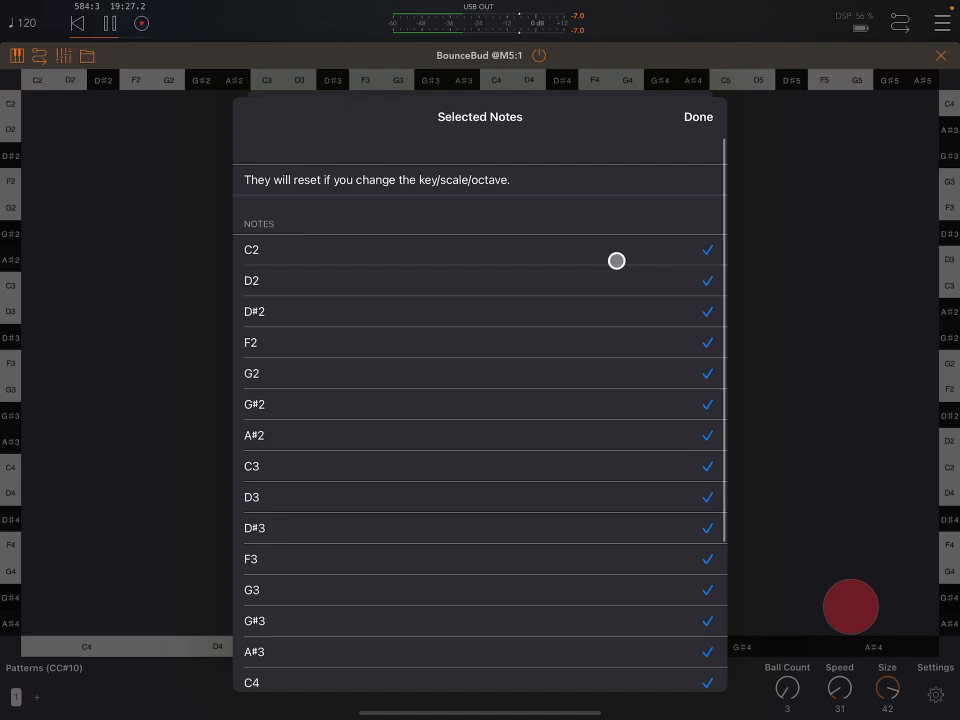
left_click(708, 436)
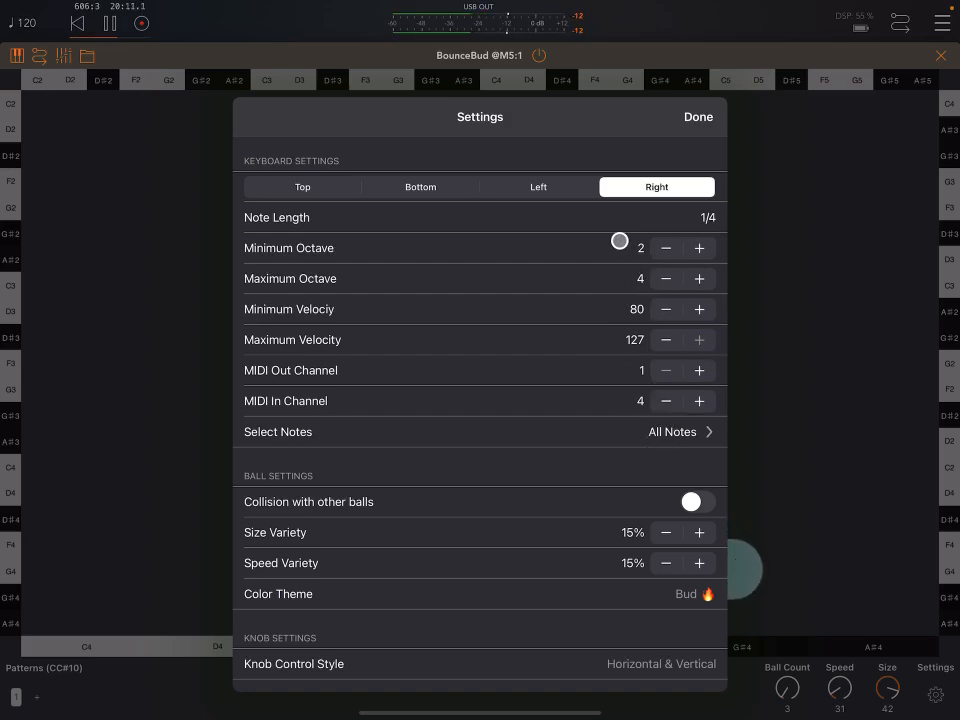
Switch on collision between balls and close the settings to watch them bounce
left_click(302, 188)
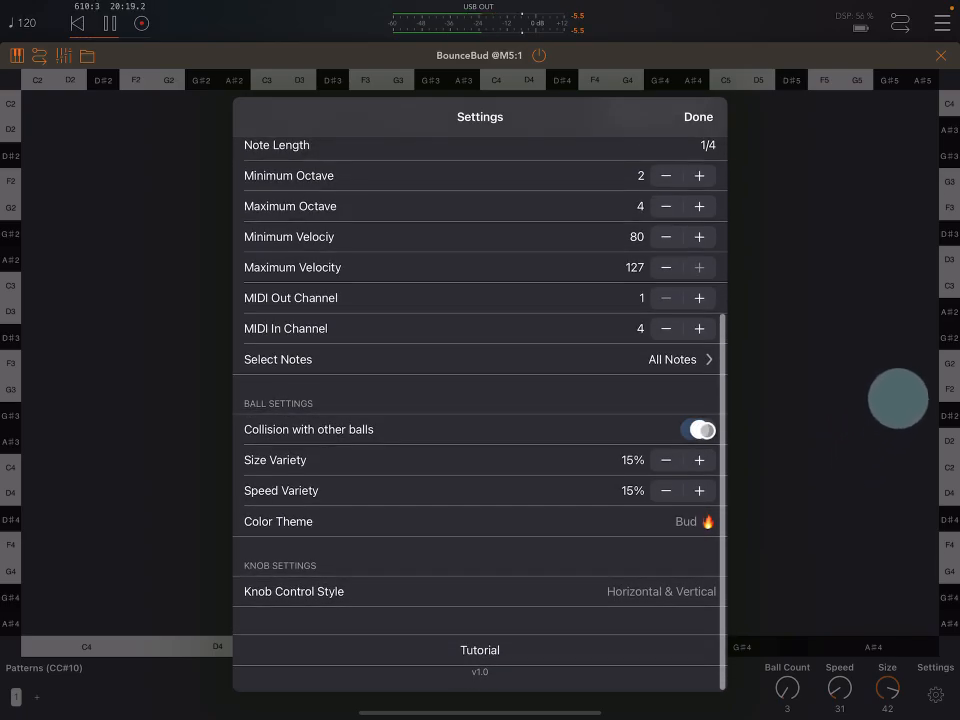
left_click(698, 116)
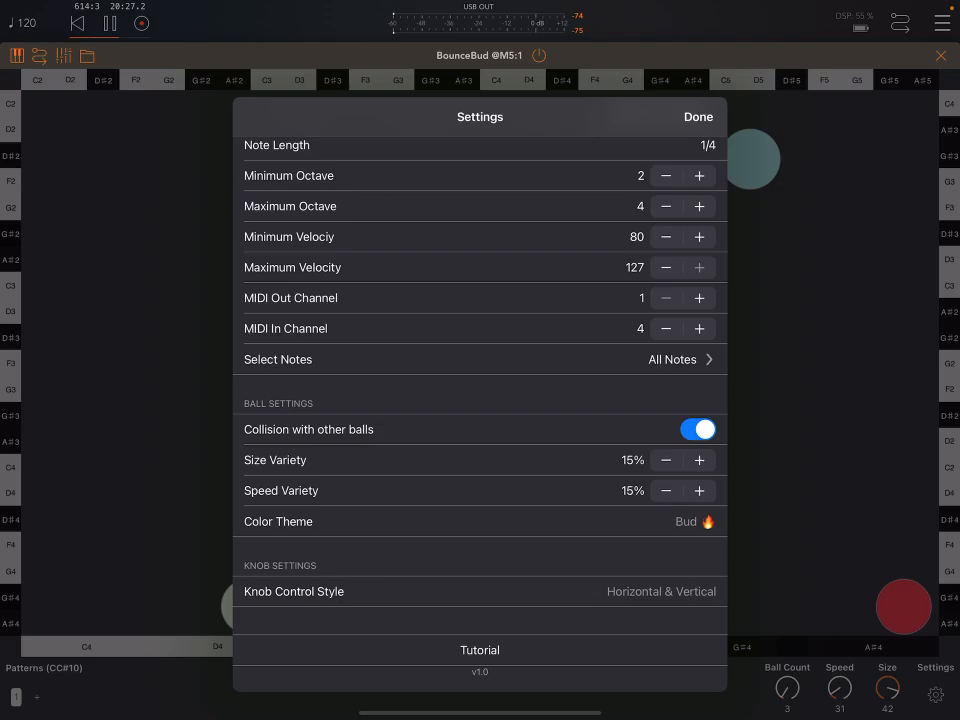
left_click(698, 116)
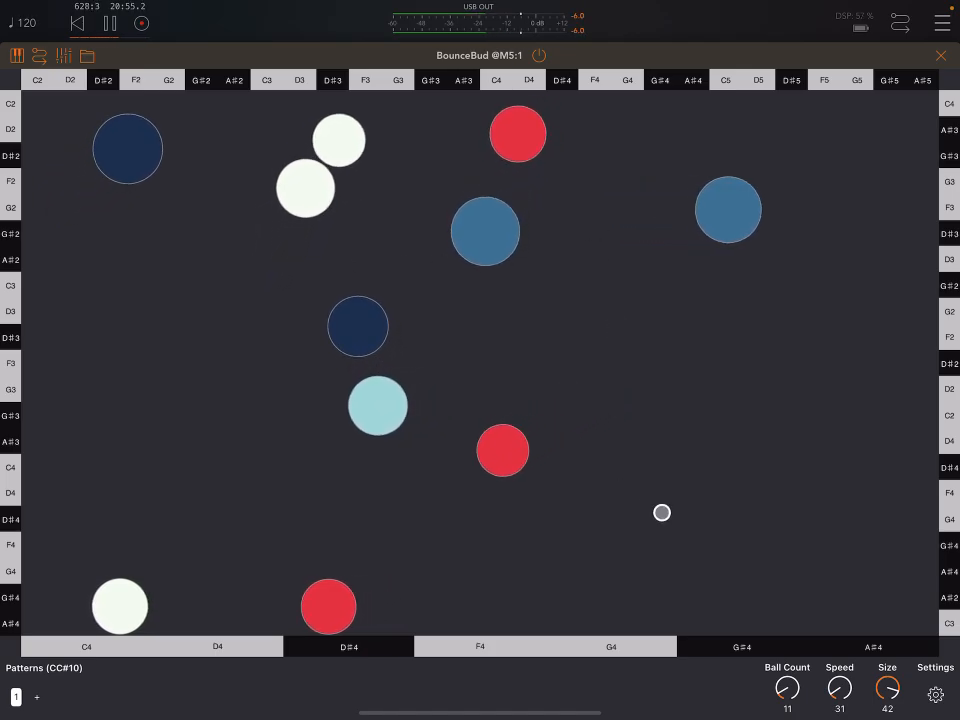
Reopen BounceBud's settings at the MIDI and scale section with C Minor
left_click(936, 692)
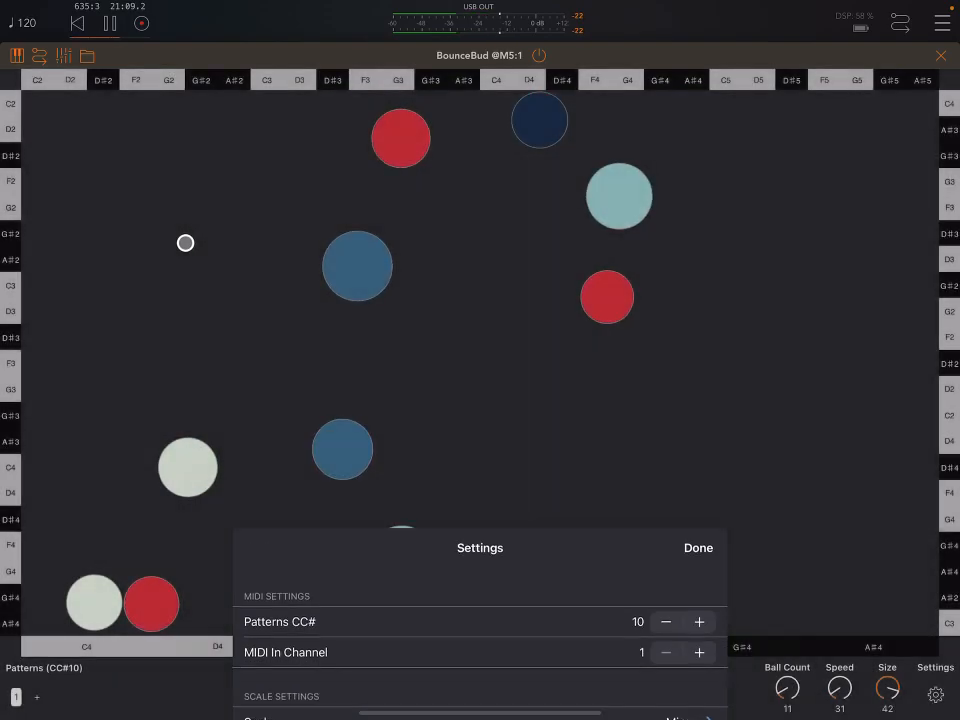
left_click(698, 548)
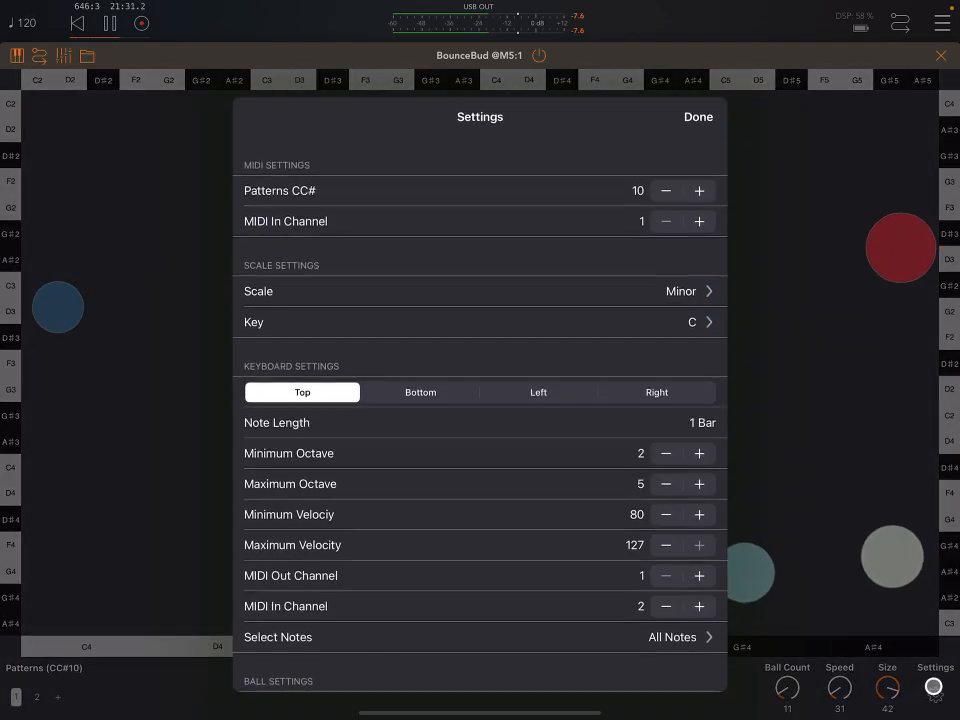
Scroll to the Color Theme row and bring up the Bud, Pride and Trans Pride choices
scroll("down", 3)
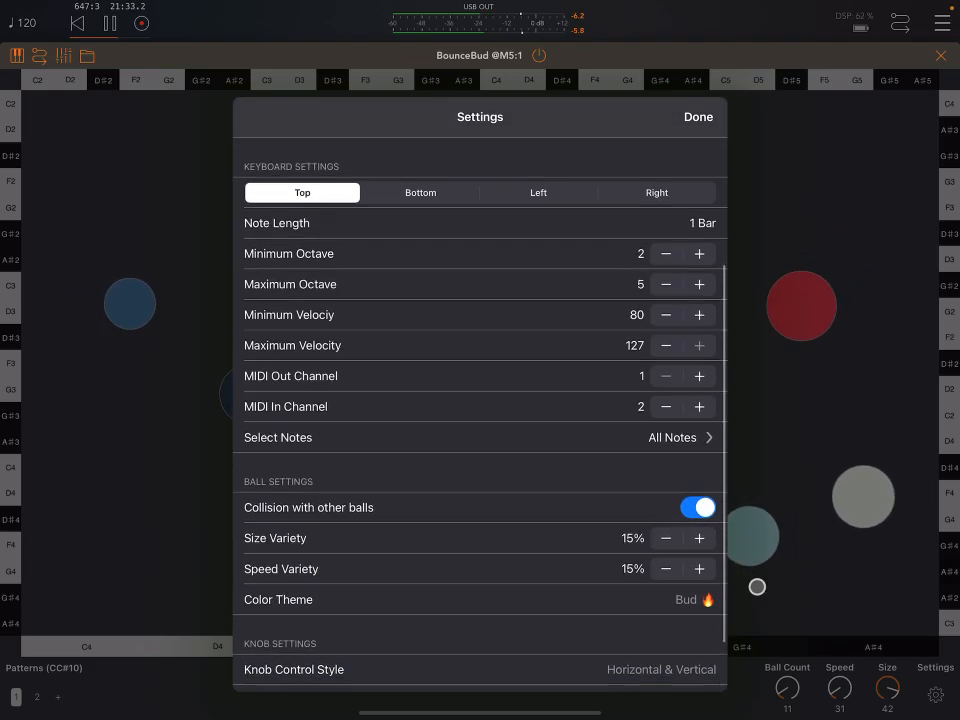
scroll("down", 3)
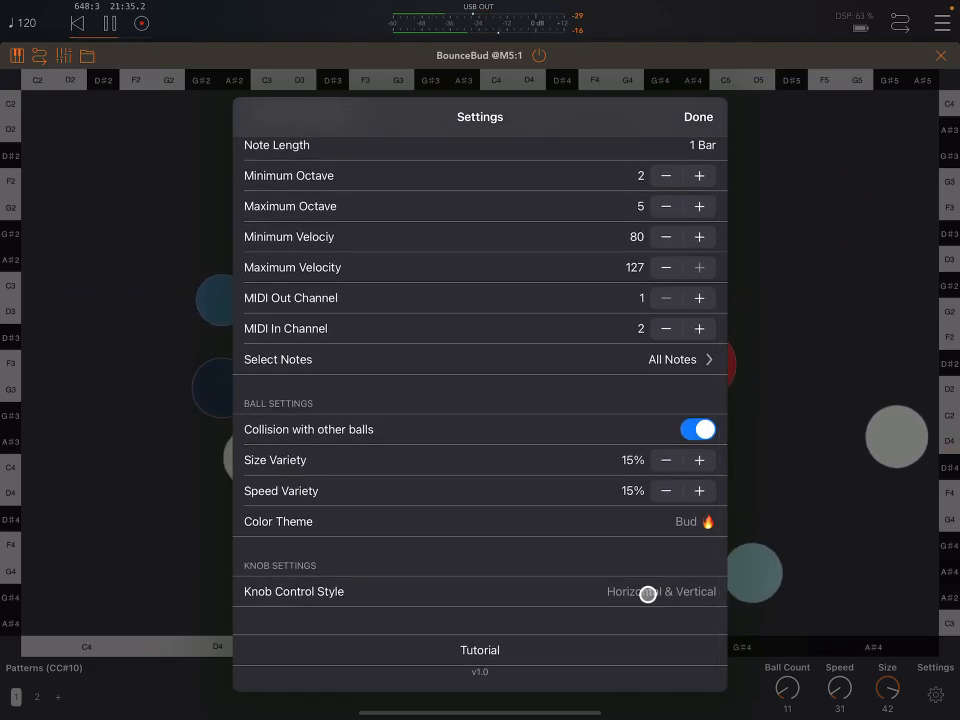
left_click(660, 592)
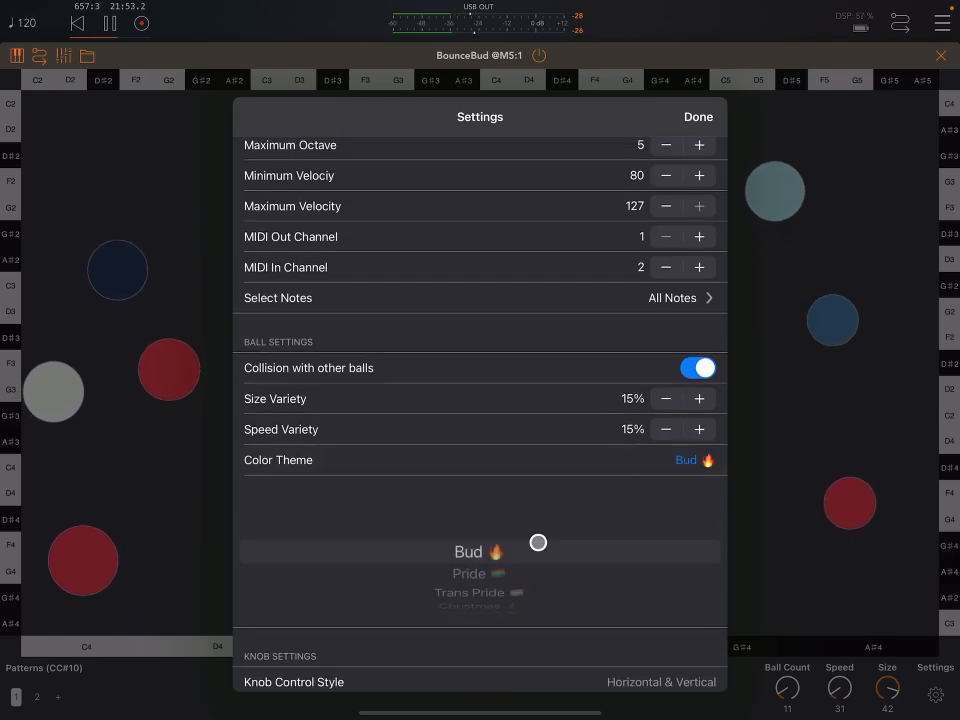
Try the Pride and Trans Pride themes on the wheel and close the settings to preview
left_click(468, 552)
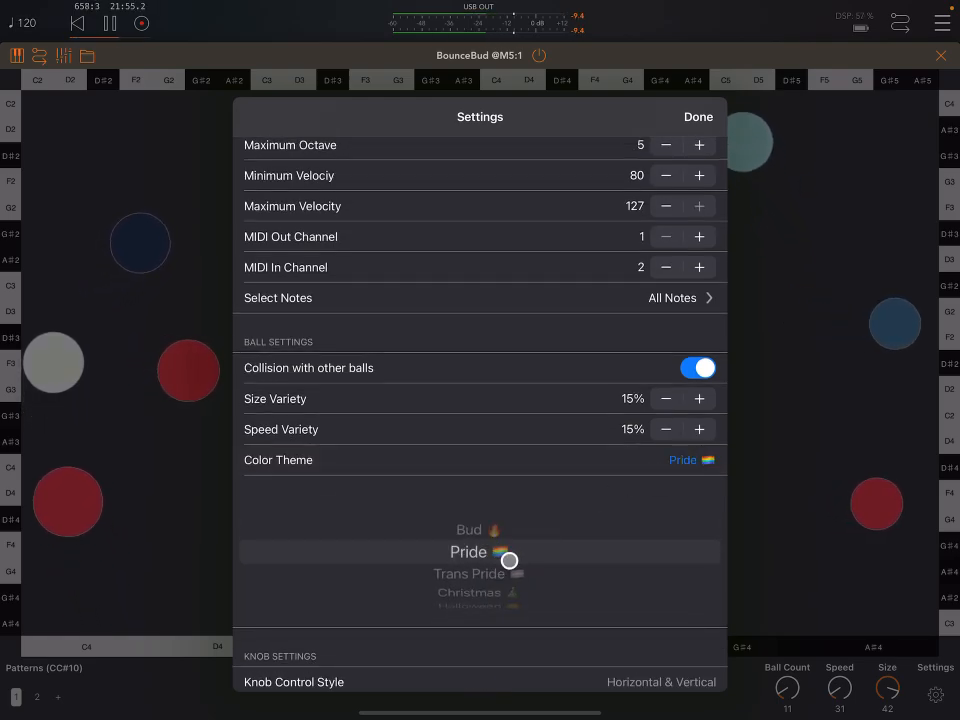
left_click(480, 572)
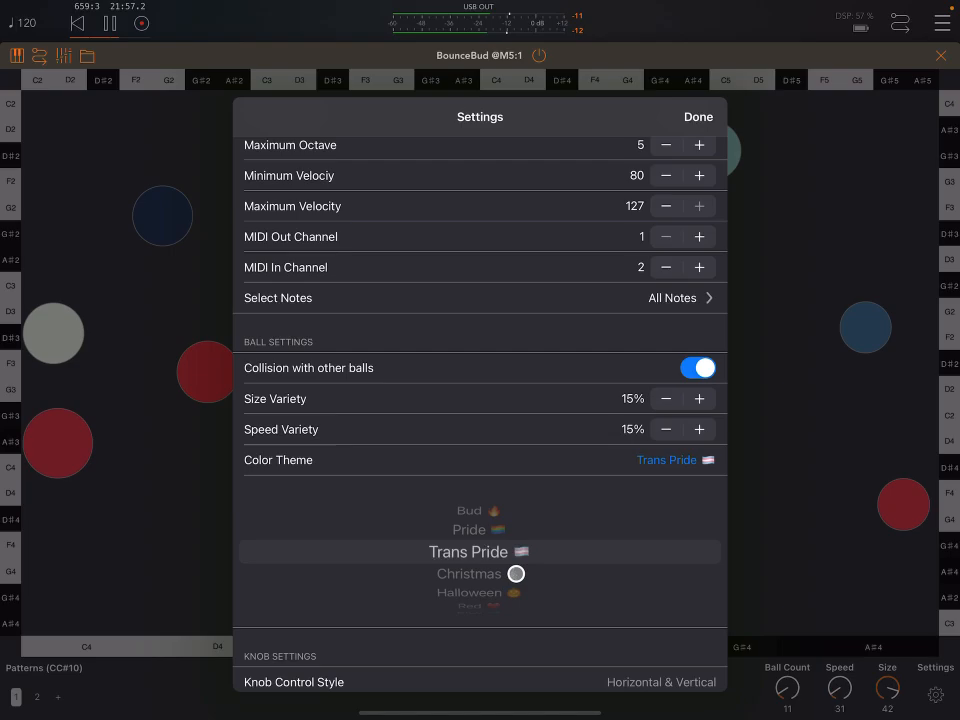
scroll("down", 3)
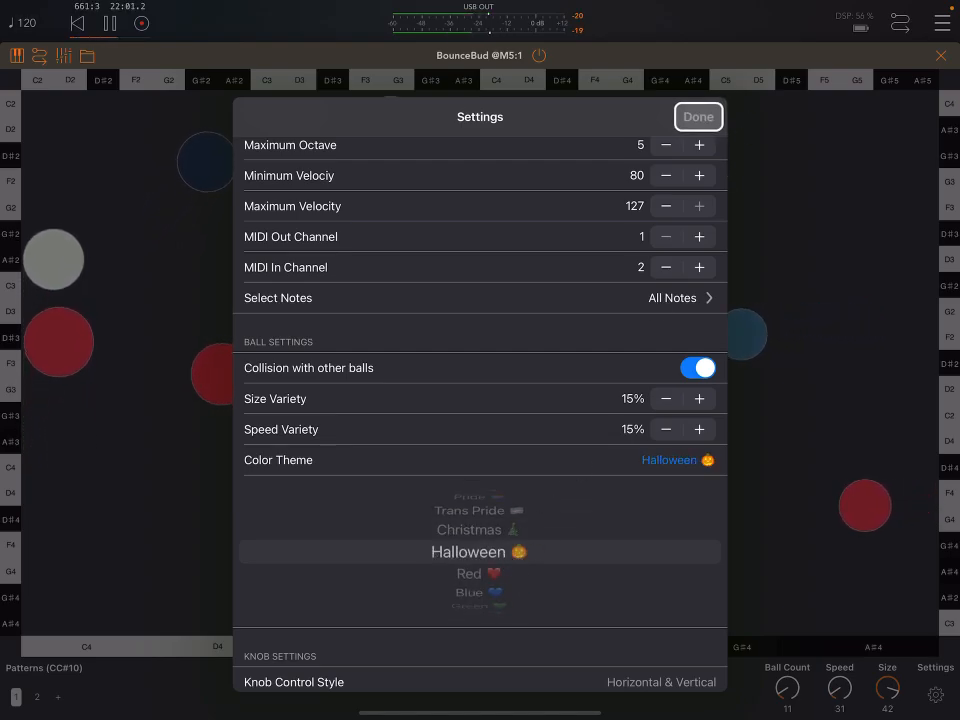
left_click(698, 116)
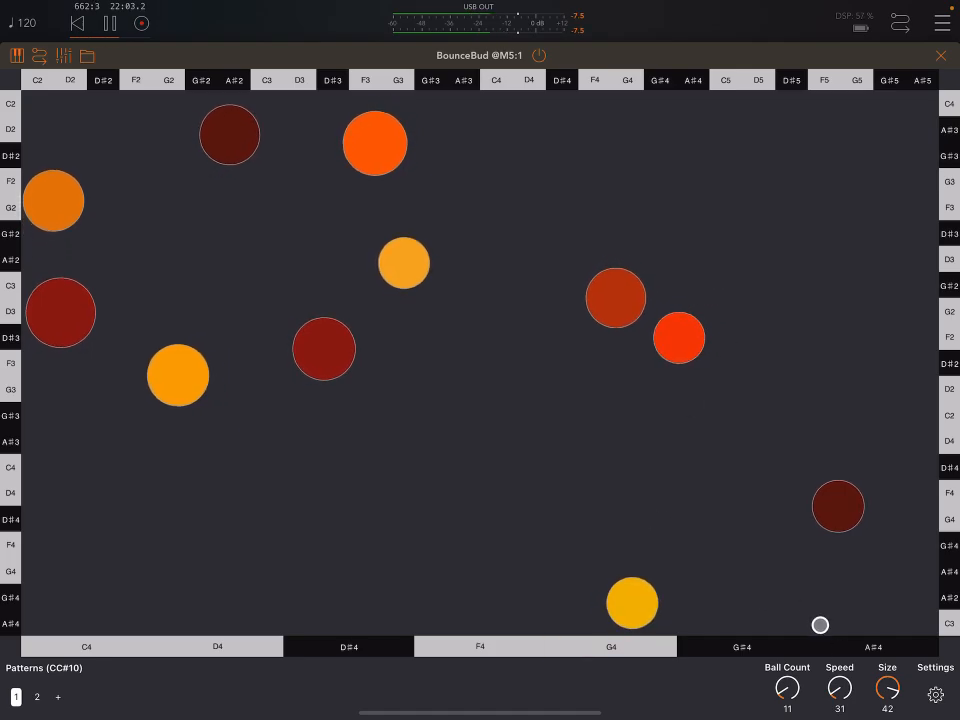
Reopen settings, apply the Pride colour theme and close to see rainbow-coloured balls
left_click(932, 692)
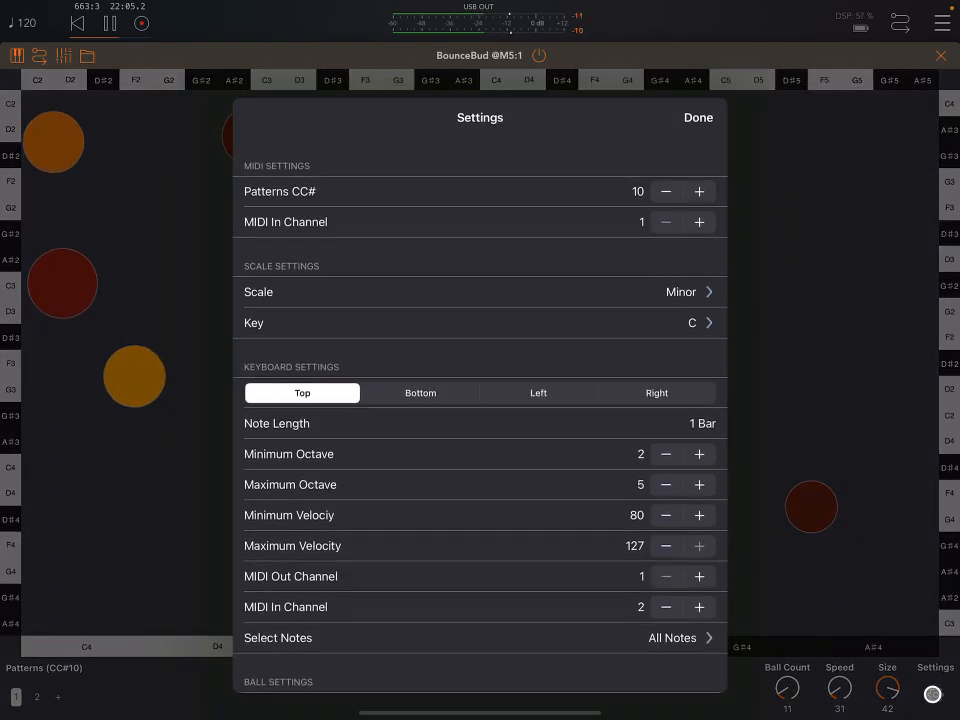
scroll("down", 3)
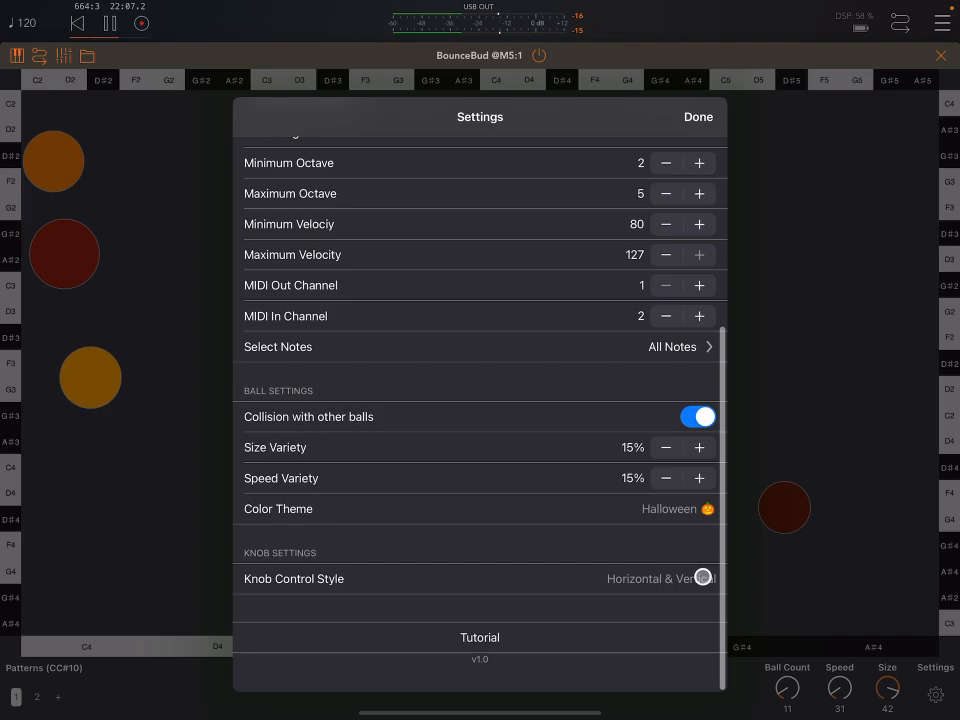
left_click(670, 522)
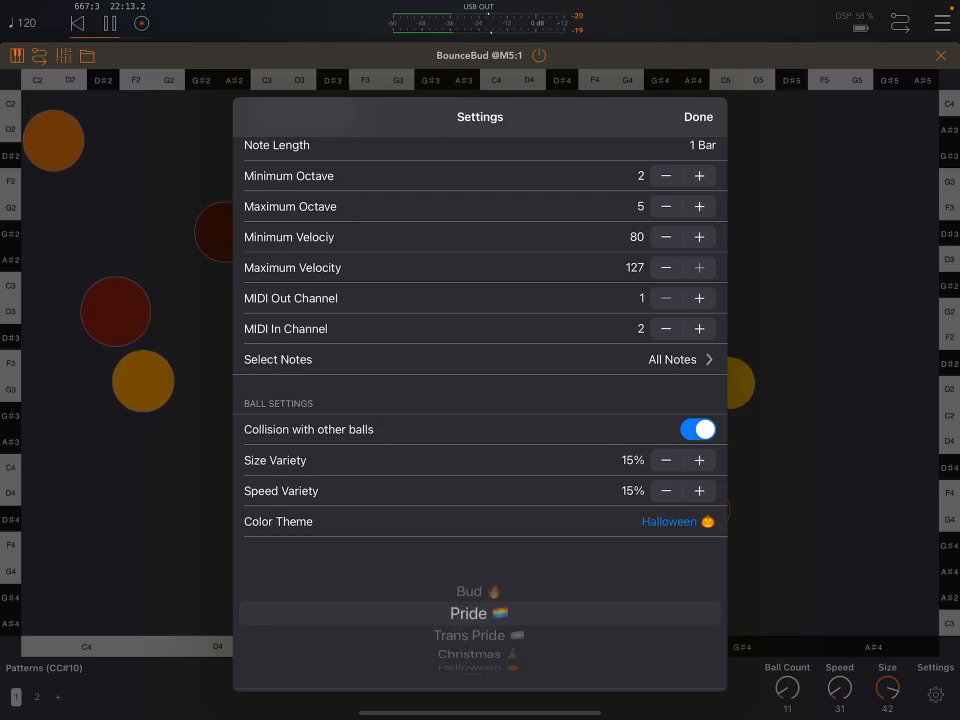
left_click(468, 612)
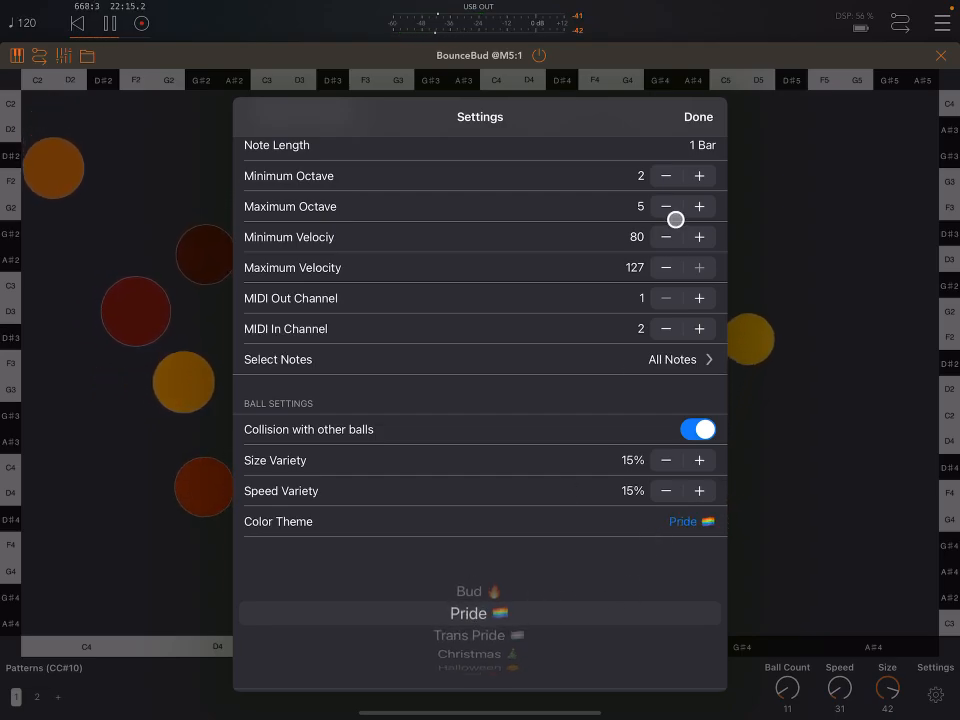
left_click(698, 116)
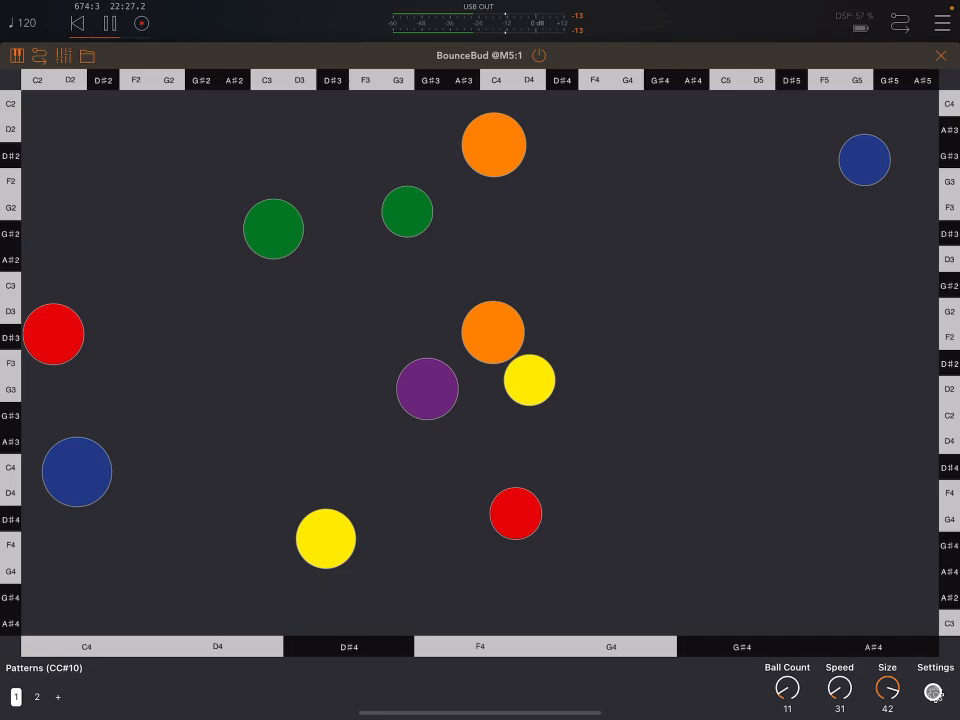
Look through the hosted BounceBud settings before switching to the standalone app
left_click(932, 688)
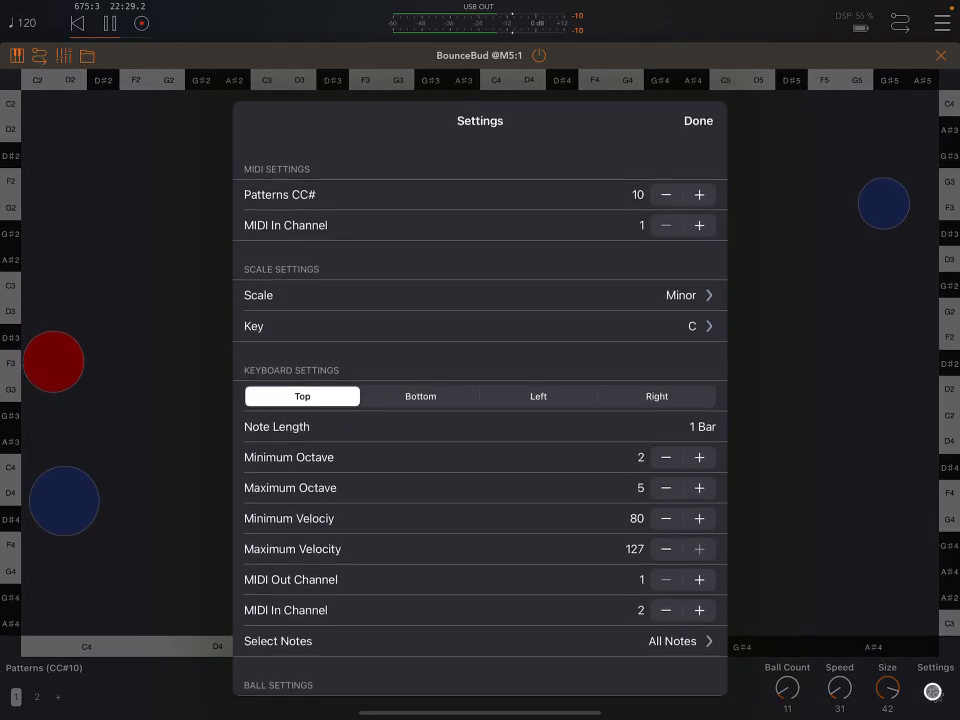
scroll("down", 3)
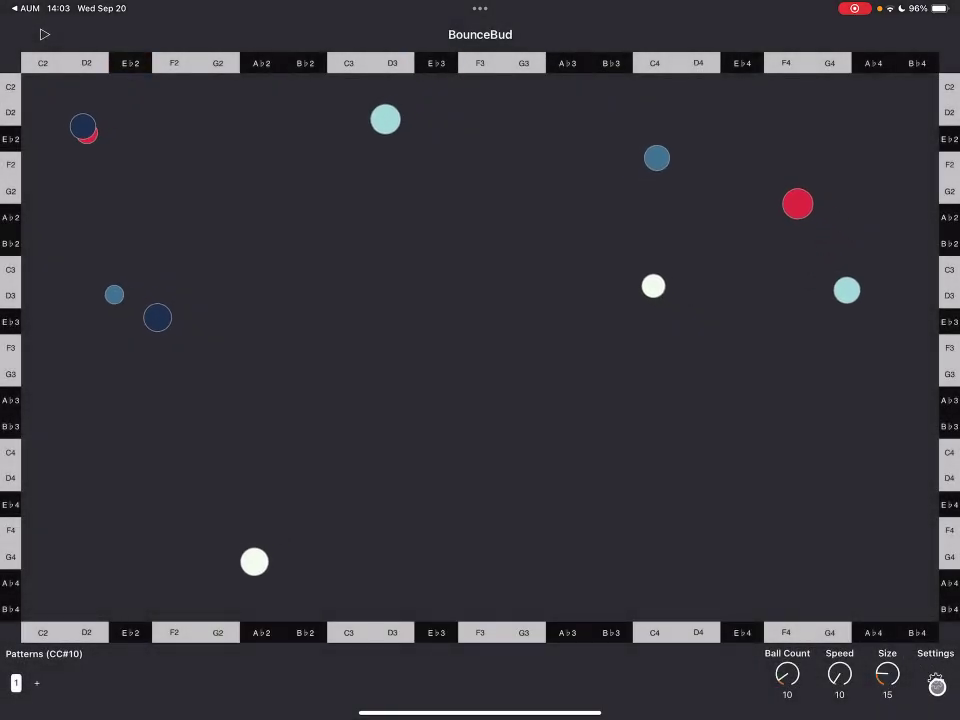
Start the BounceBud tutorial from the standalone app's settings gear
left_click(932, 680)
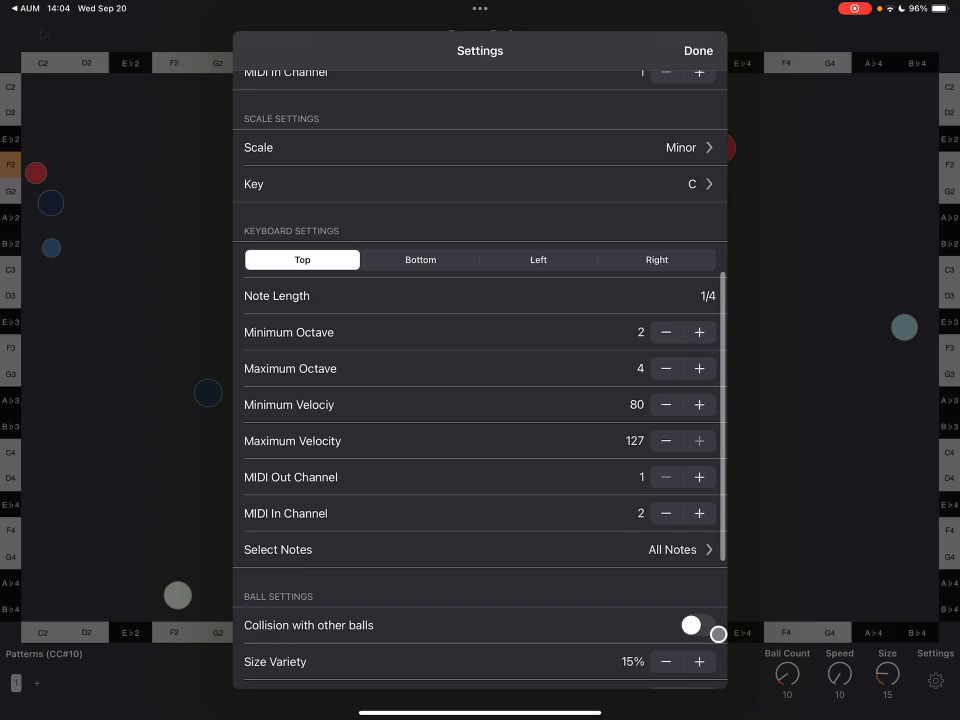
left_click(698, 50)
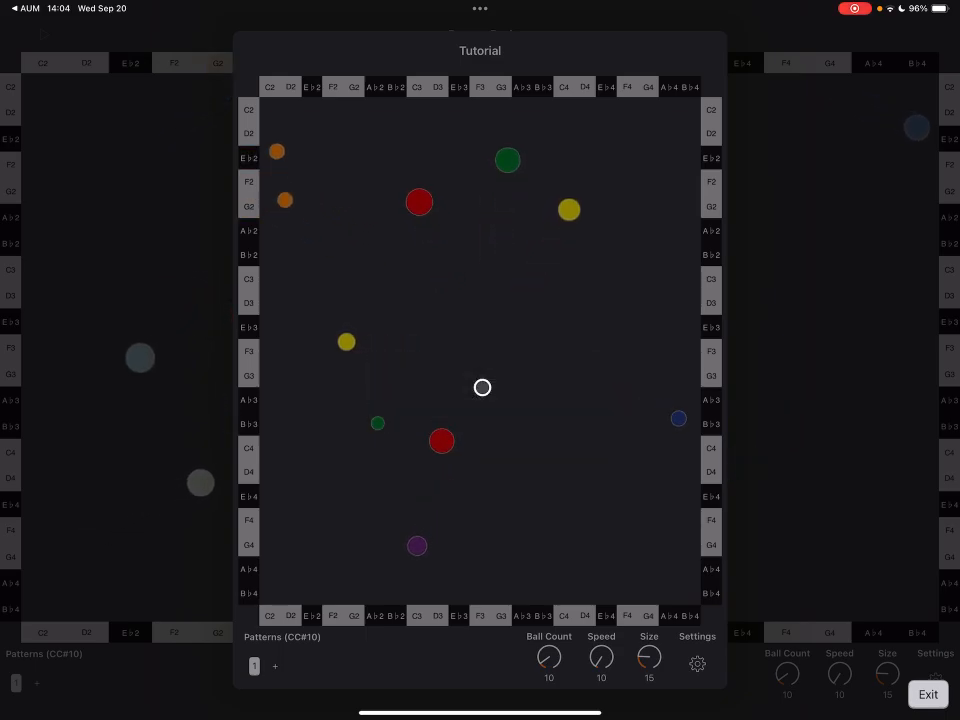
Step through the Ball Count, Speed, Size and Settings tips and exit the tutorial
left_click(482, 388)
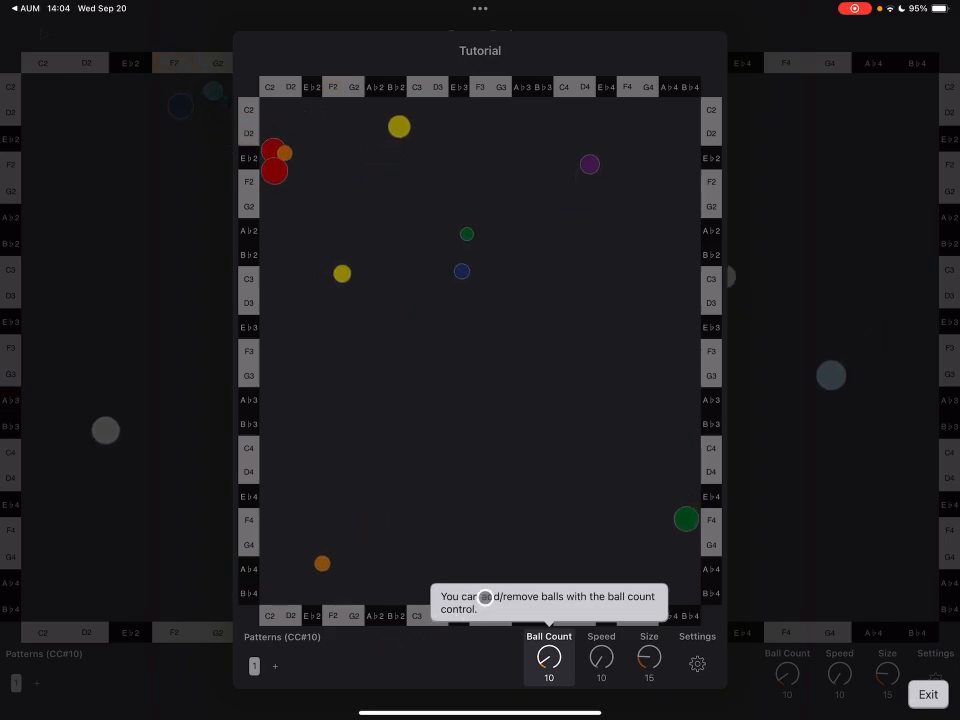
left_click(600, 660)
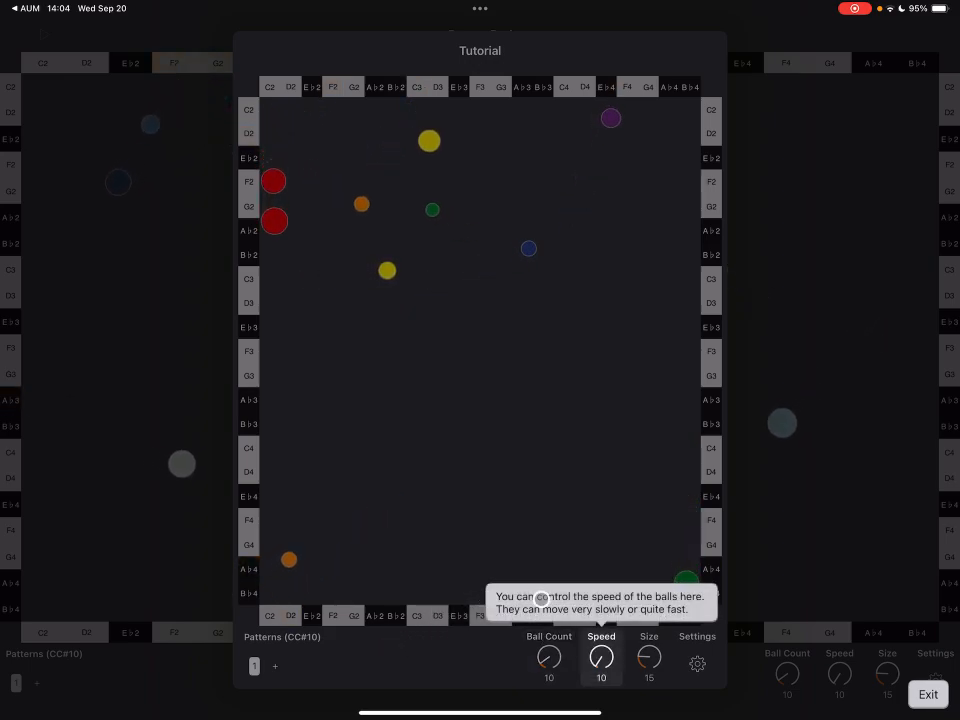
left_click(648, 660)
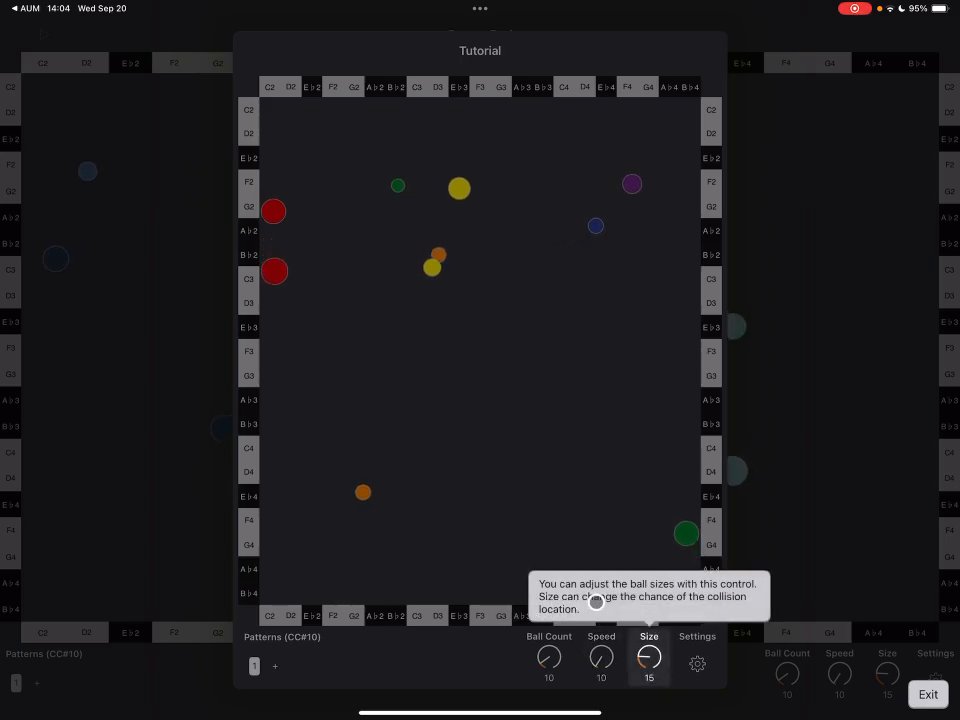
left_click(696, 664)
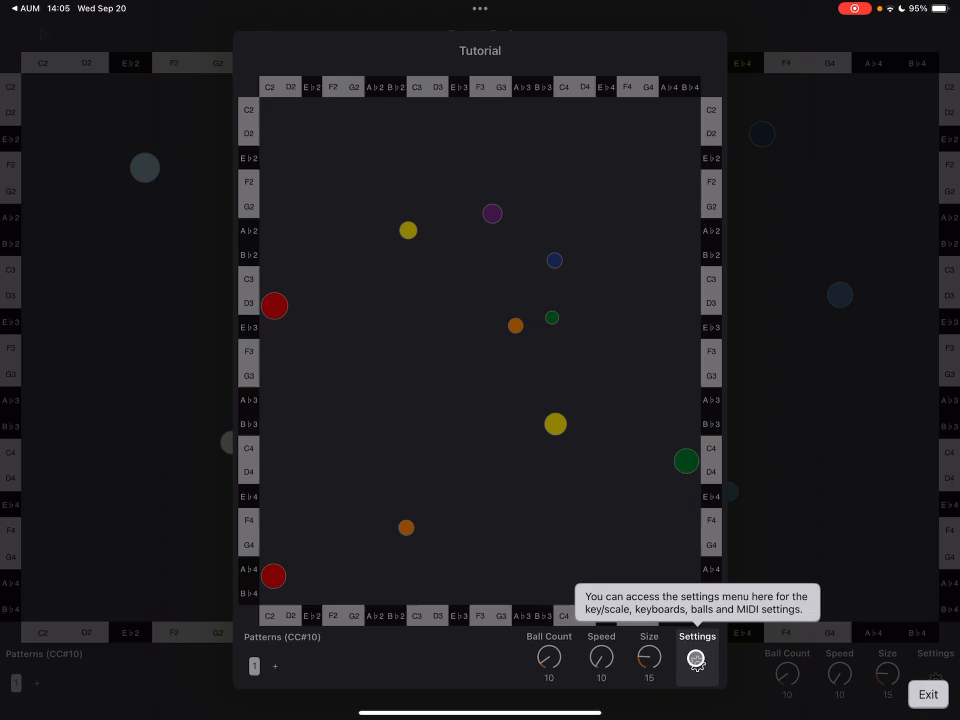
left_click(696, 660)
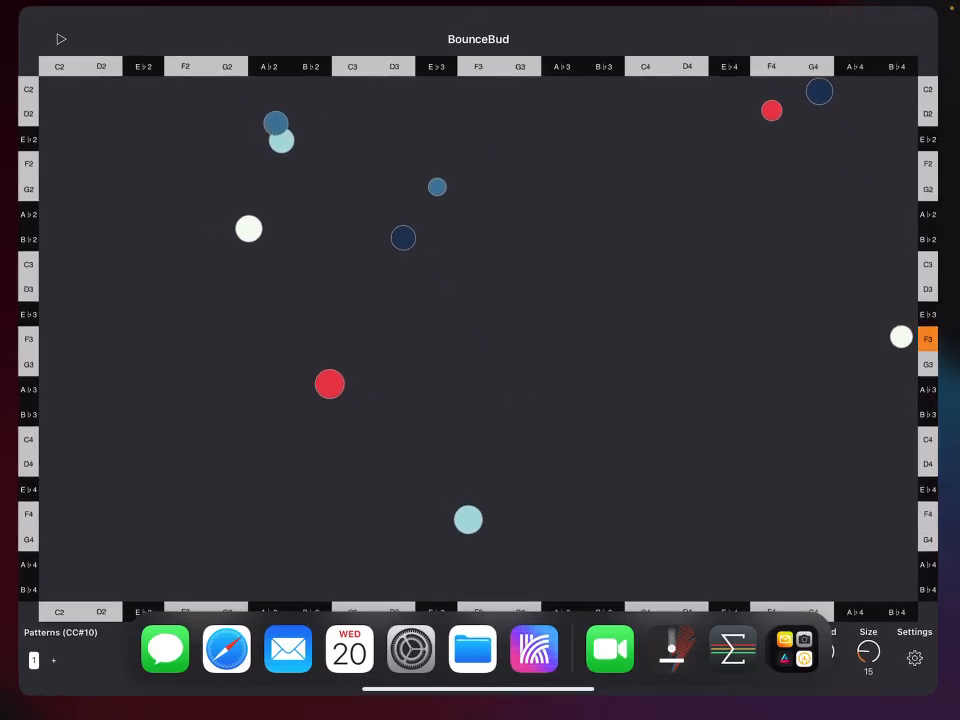
Back in AUM's hosted BounceBud, choose the Harmonic Minor scale
left_click(914, 658)
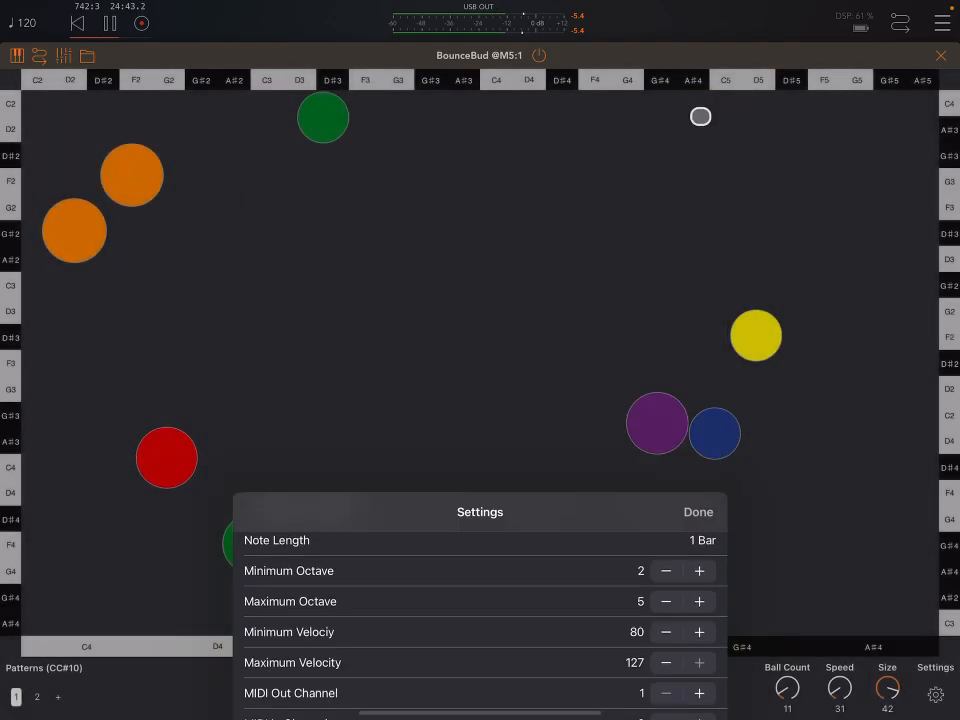
left_click(698, 512)
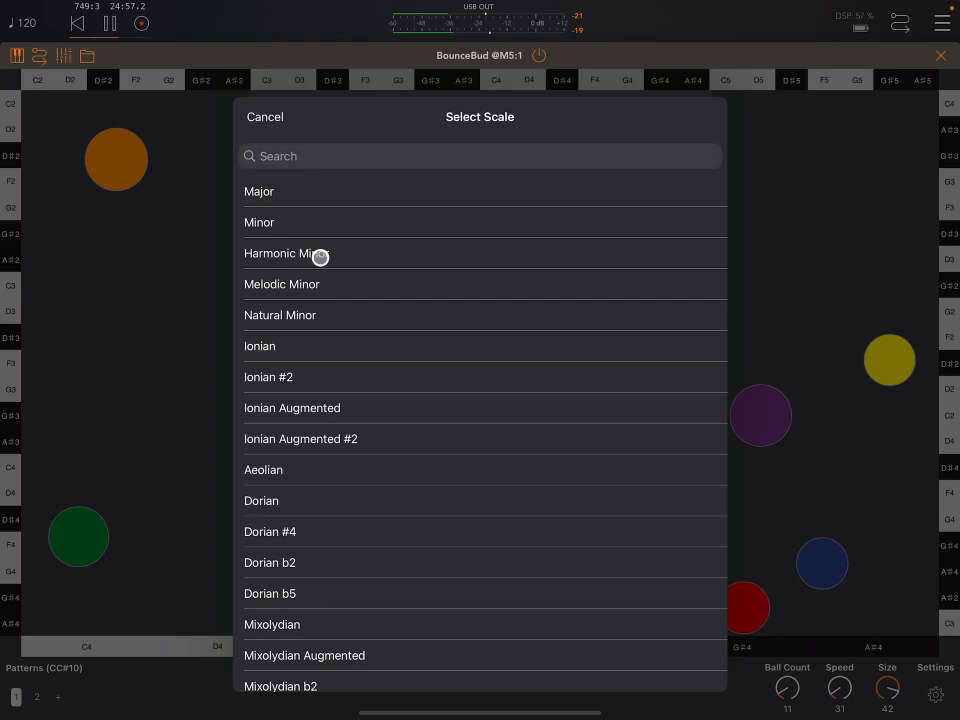
left_click(288, 252)
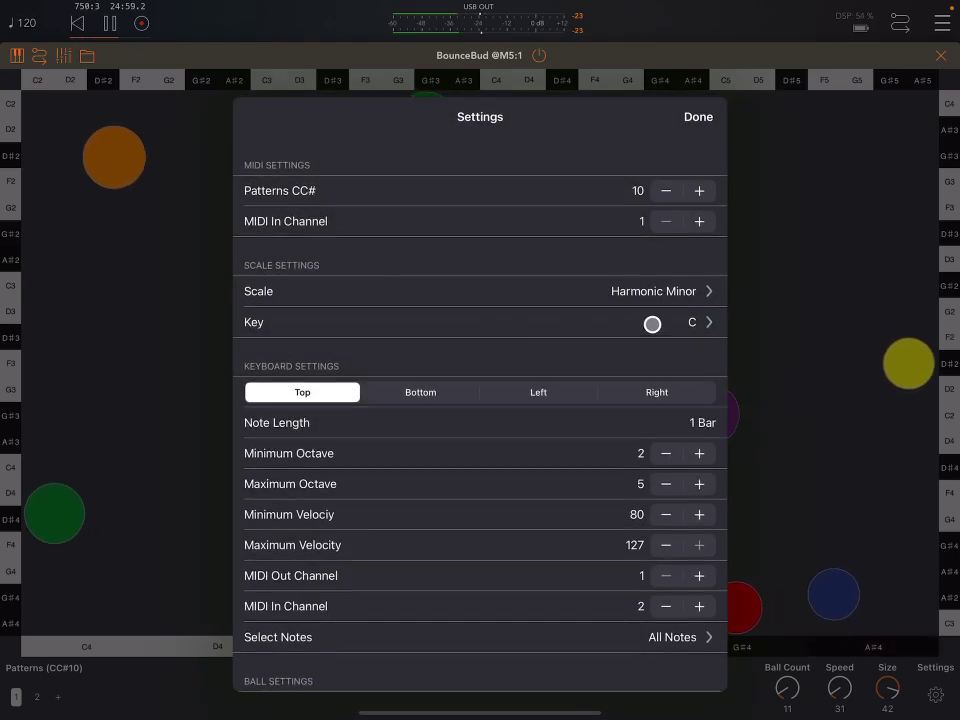
Set the key to D and close the BounceBud settings
left_click(692, 322)
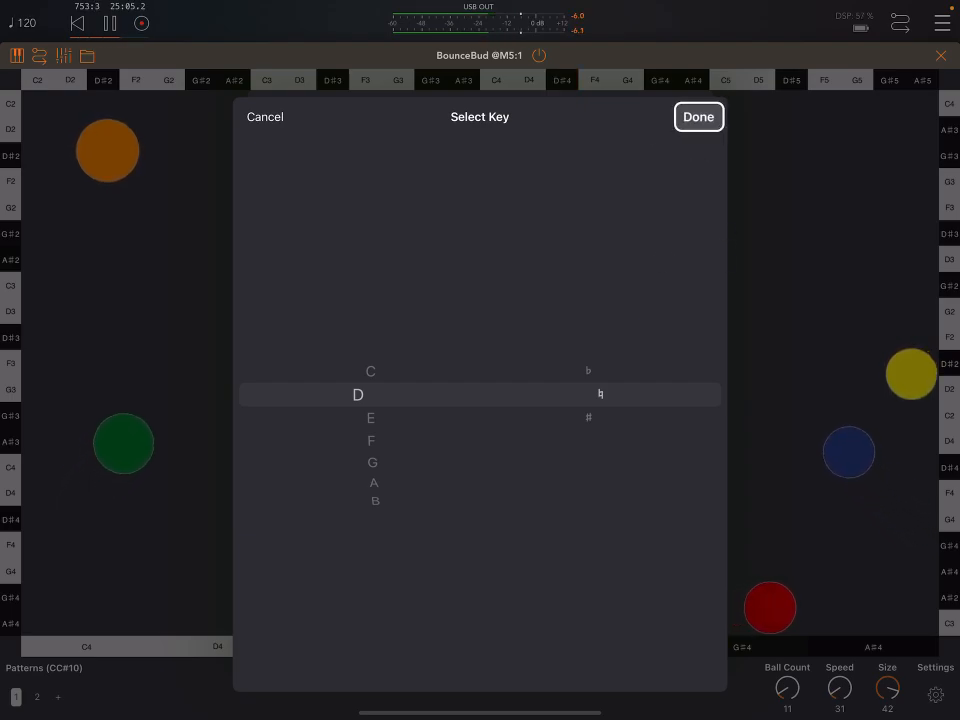
left_click(698, 116)
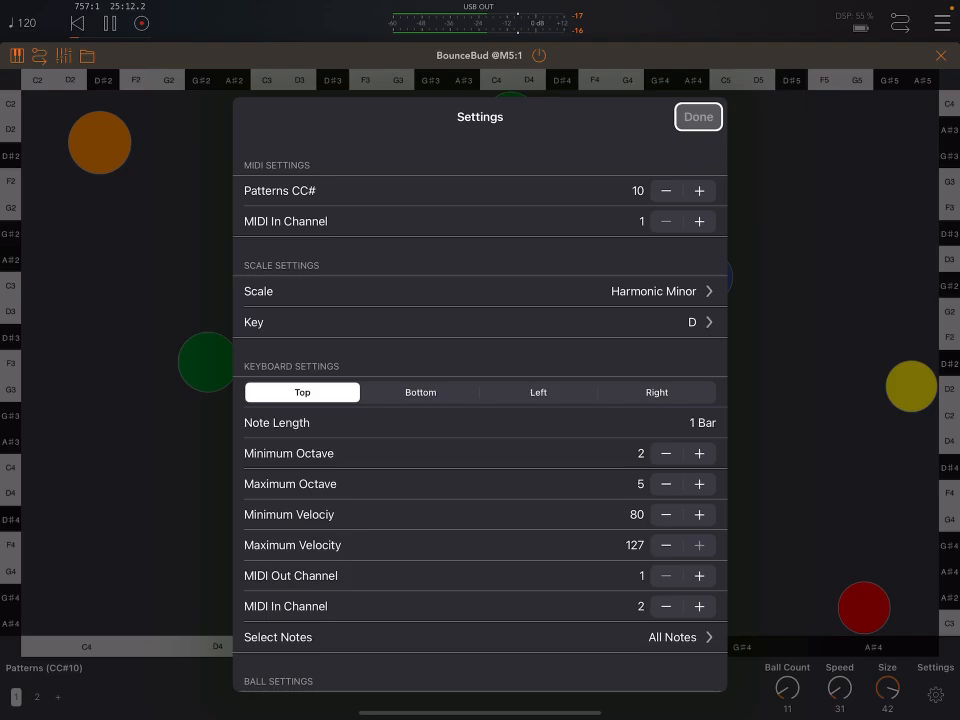
left_click(698, 116)
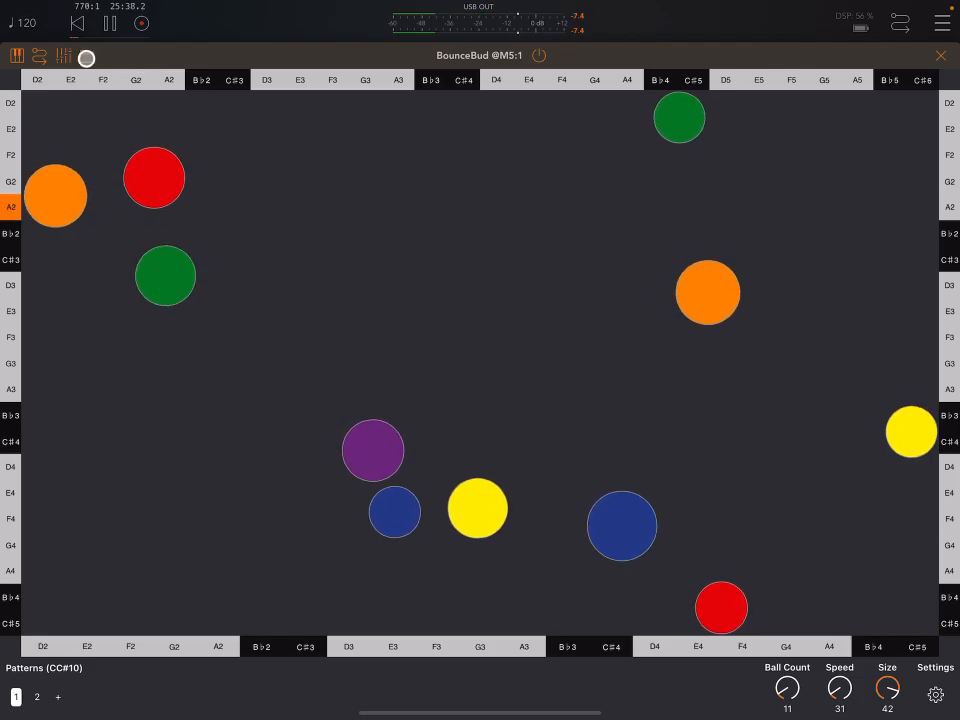
Close the BounceBud window to return to the four-channel AUM mixer
left_click(86, 56)
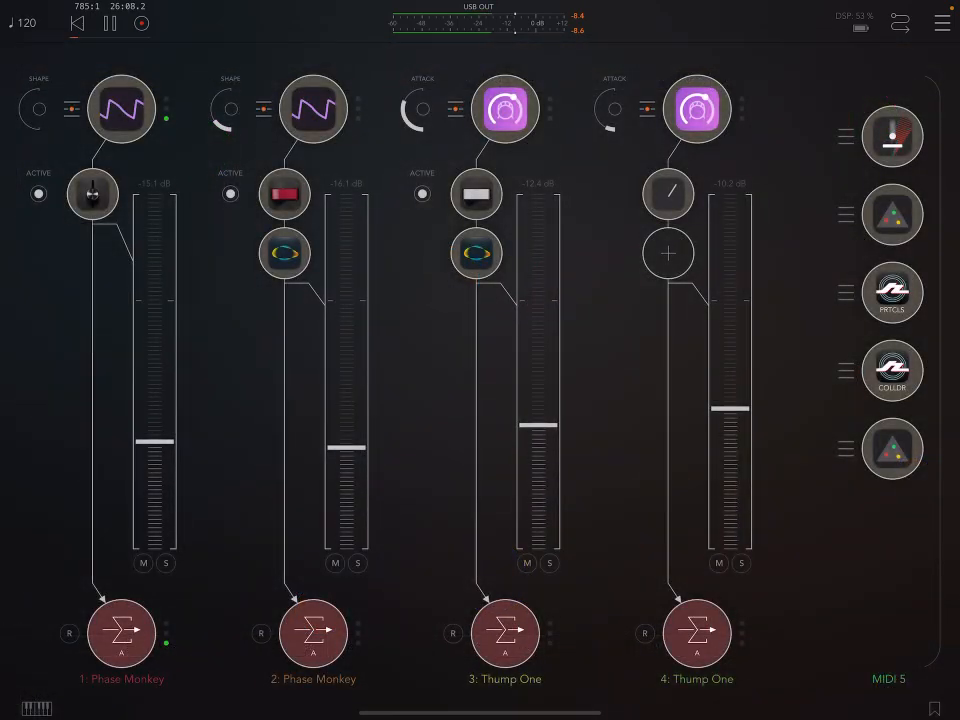
left_click(506, 108)
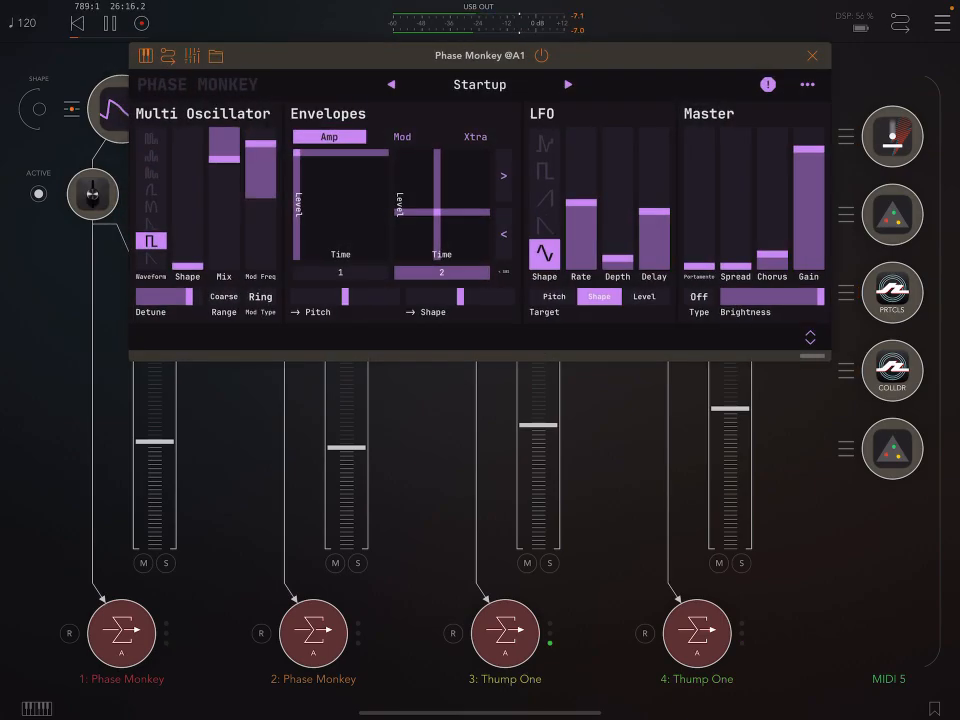
left_click(812, 56)
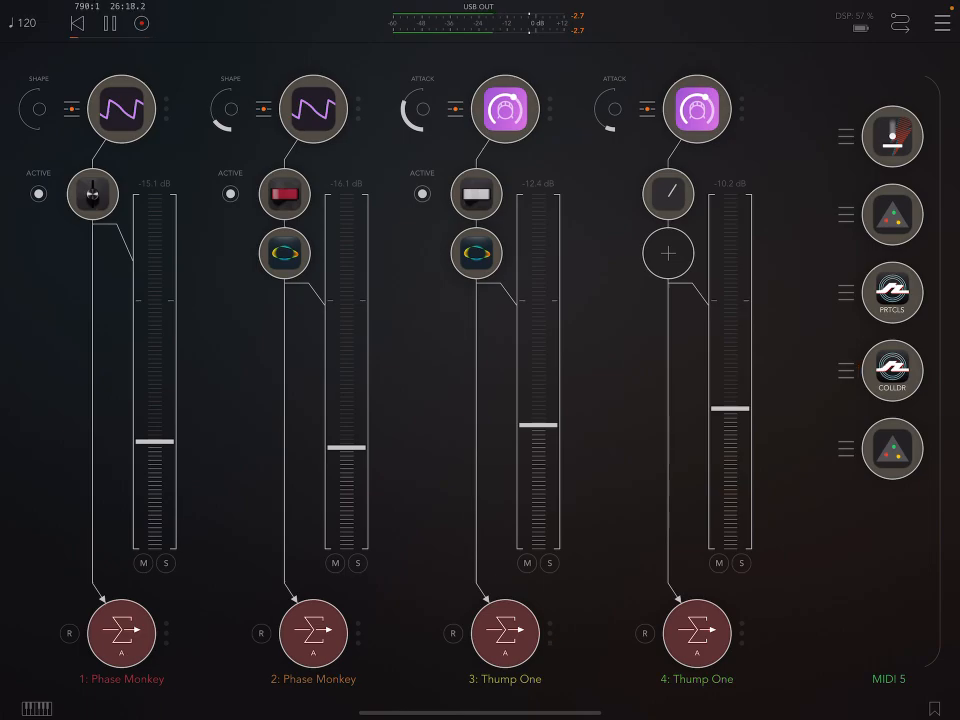